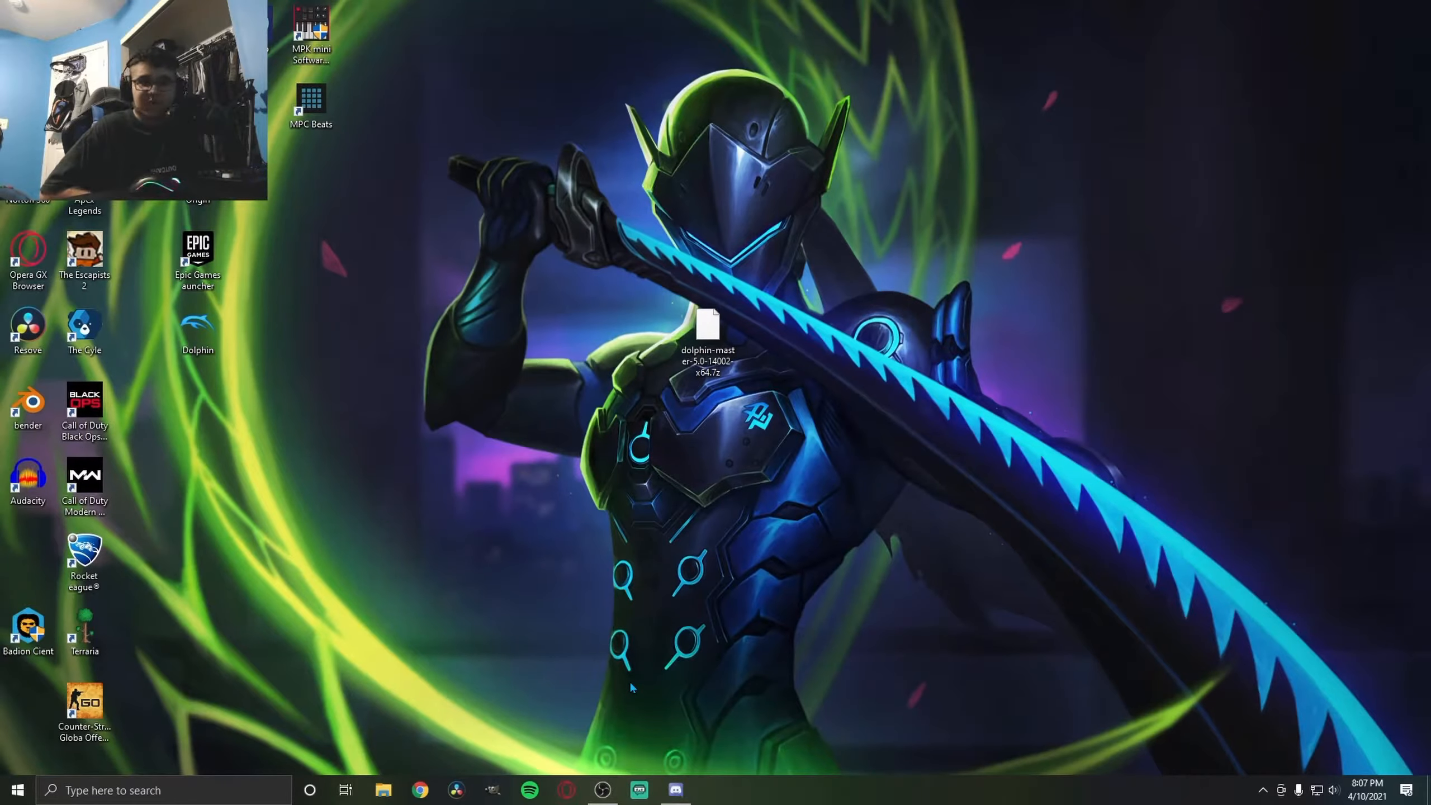
Bring up the Dolphin Emulator homepage offering the 5.0-14002 download
{"action": "left_click", "coordinate": [419, 789]}
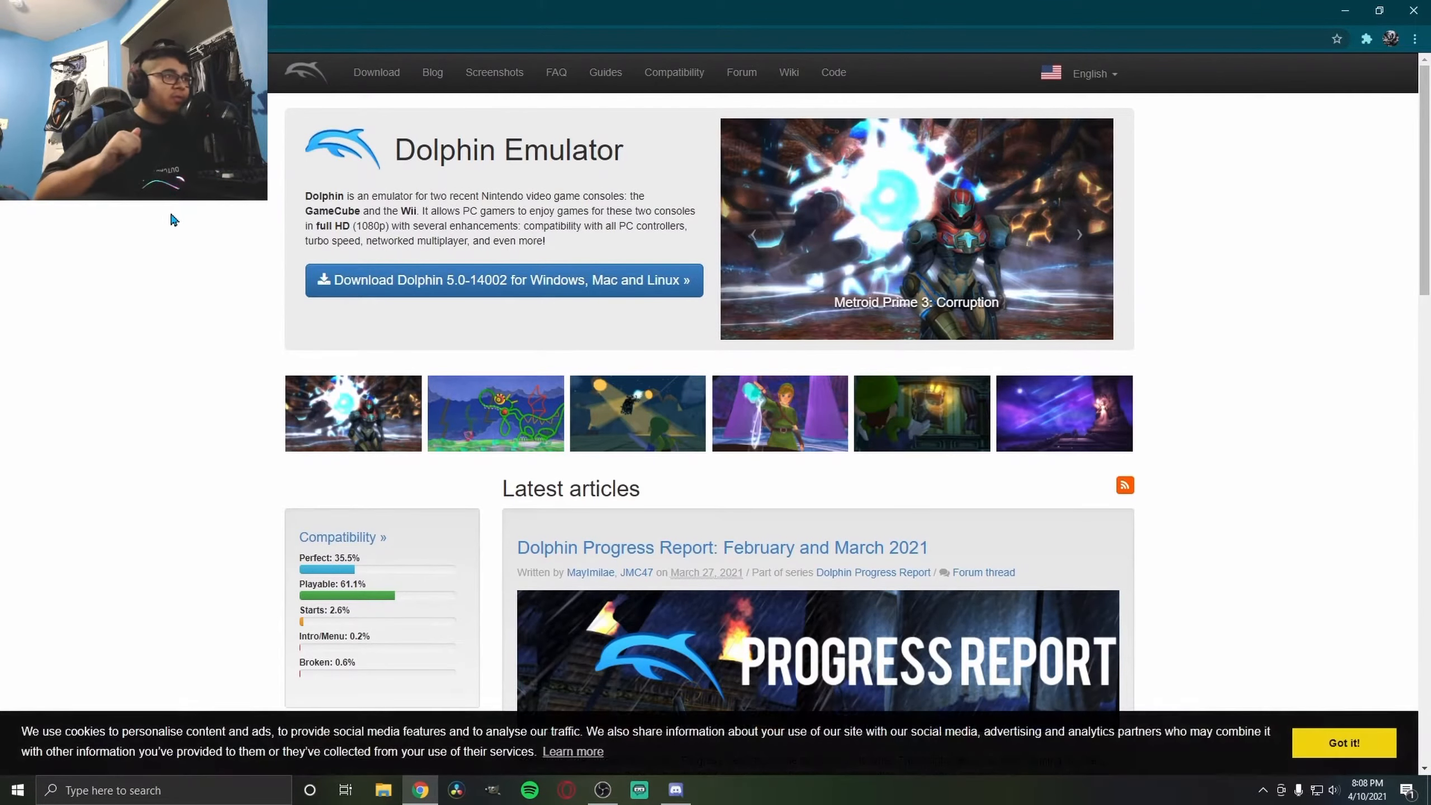
{"action": "mouse_move", "coordinate": [333, 314]}
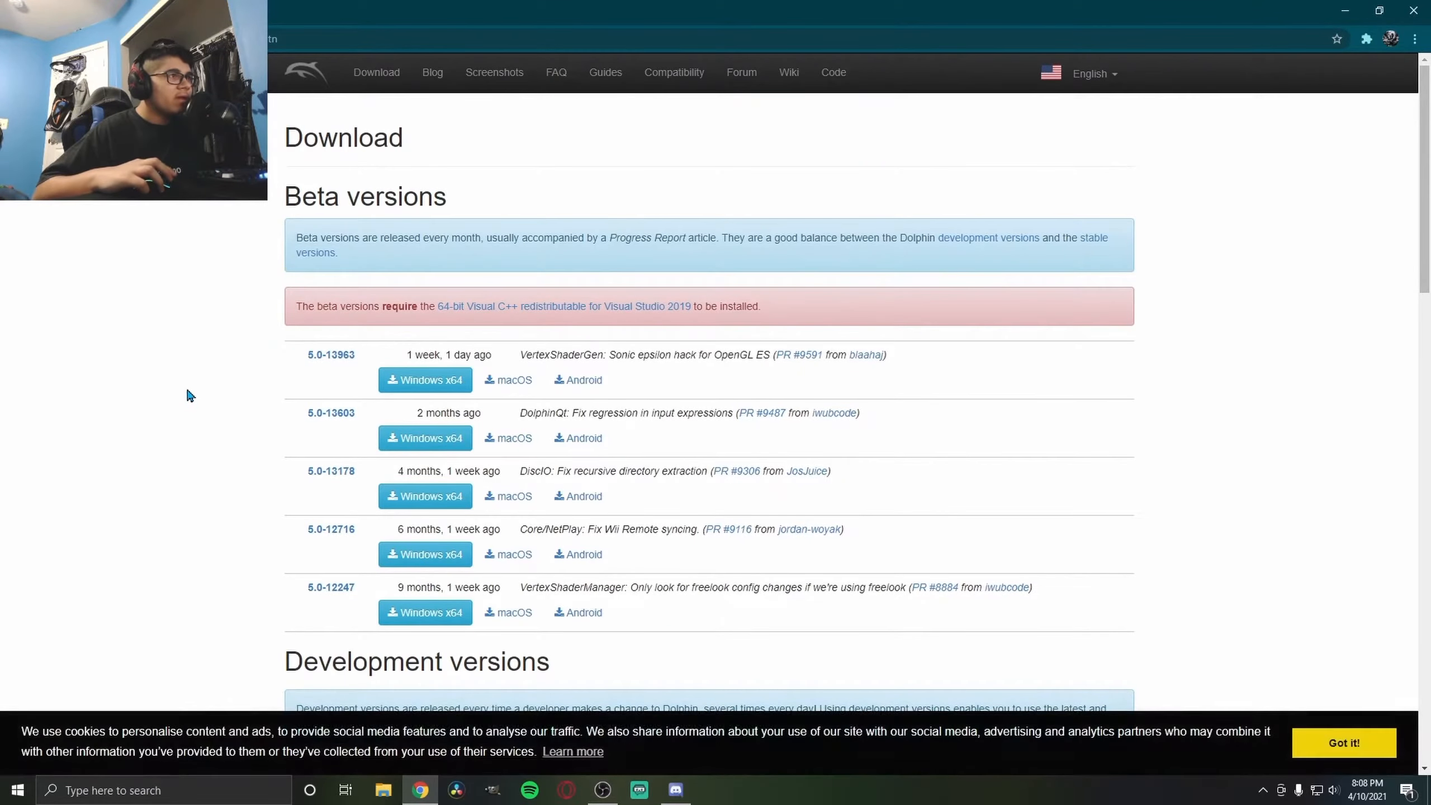
Scroll the Download page down to the development versions list topped by 5.0-14002
{"action": "scroll", "scroll_direction": "down", "scroll_amount": 3}
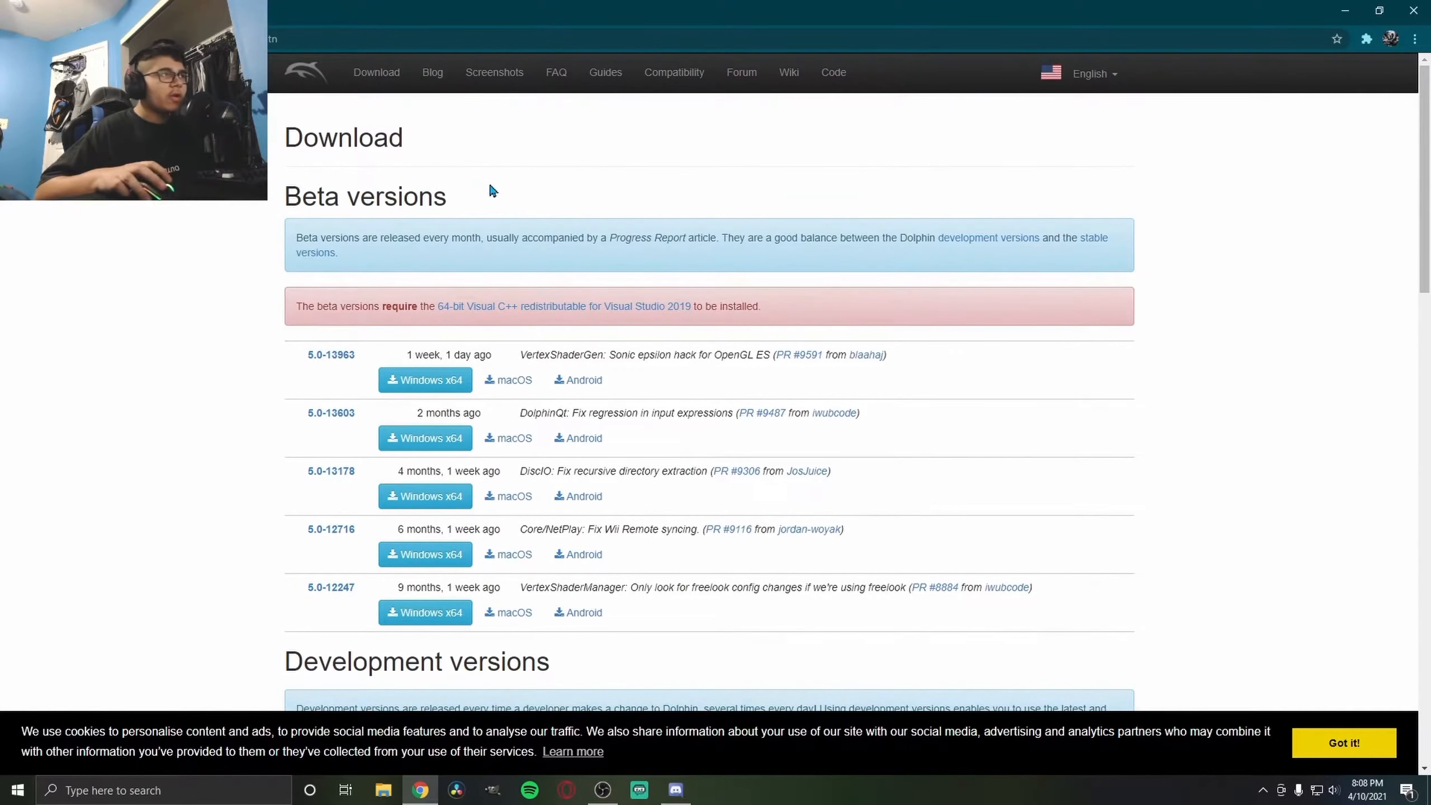
{"action": "scroll", "scroll_direction": "down", "scroll_amount": 3}
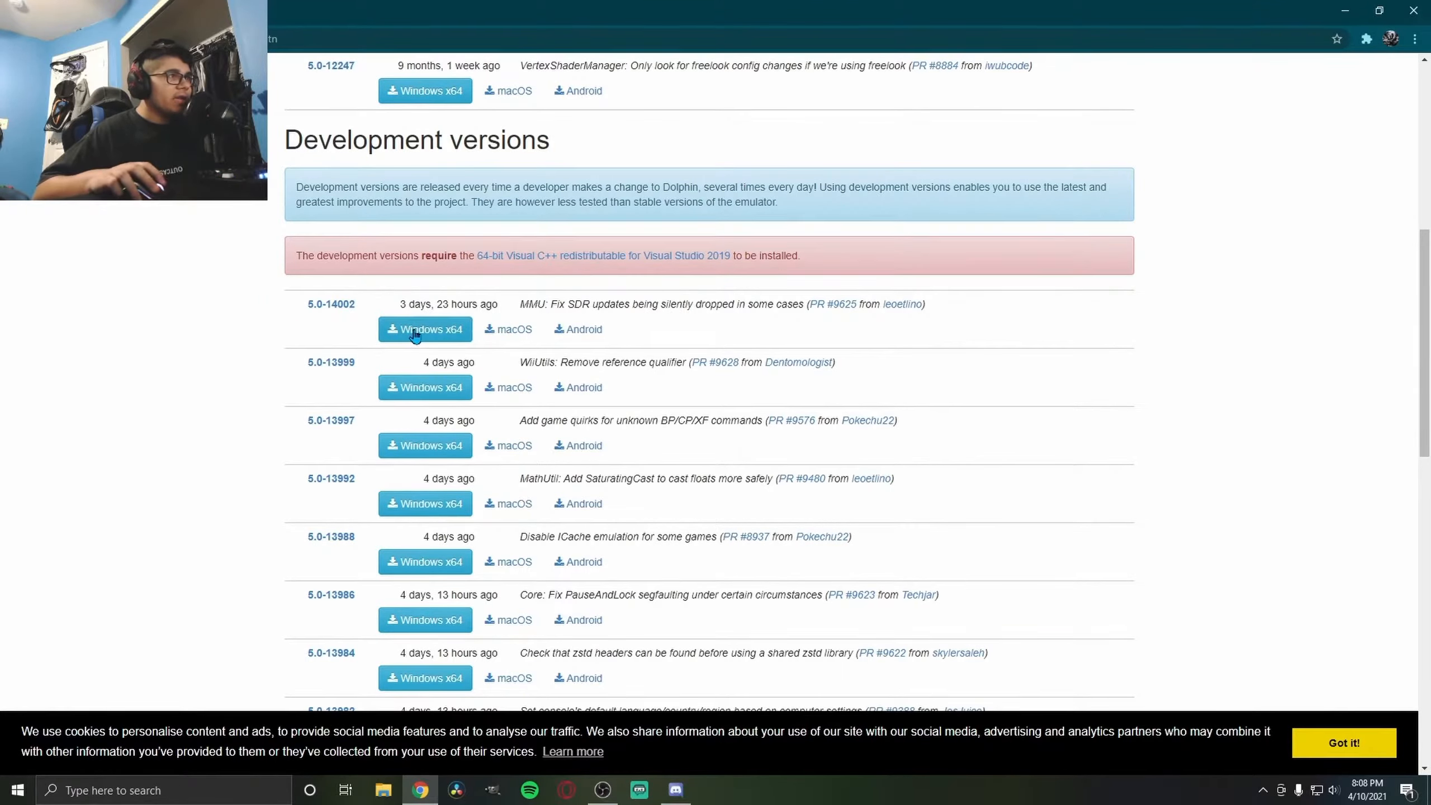
{"action": "mouse_move", "coordinate": [425, 329]}
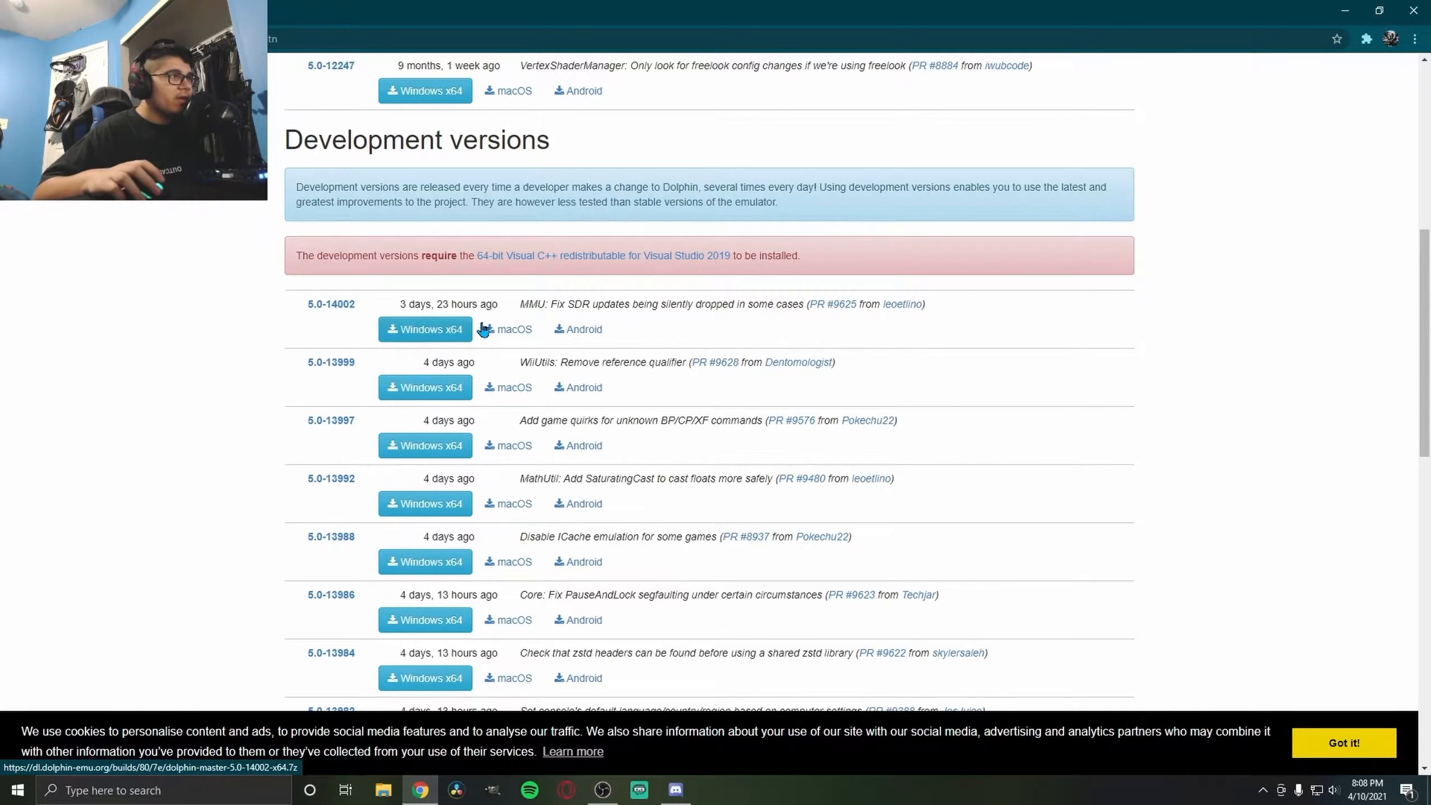
{"action": "mouse_move", "coordinate": [439, 338]}
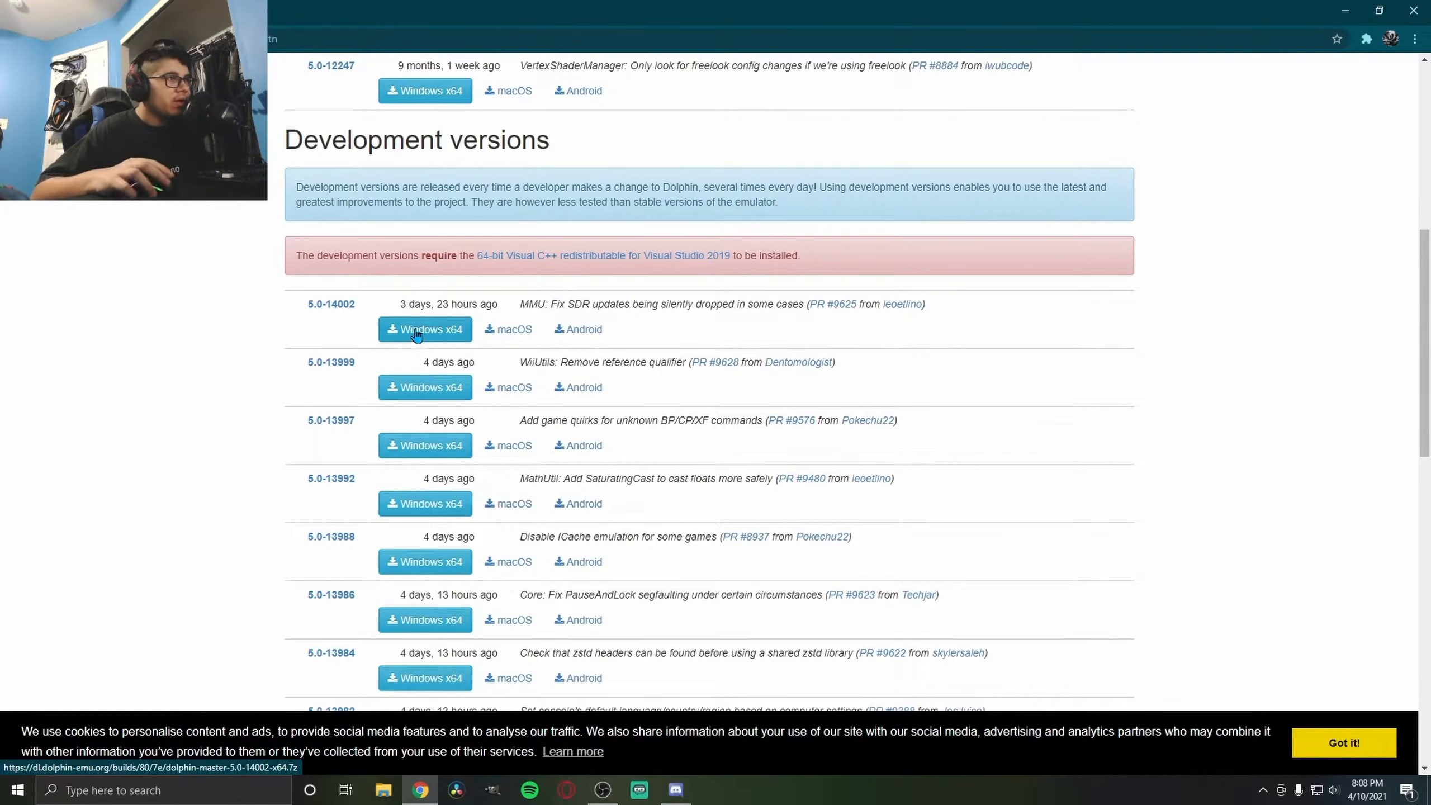
{"action": "mouse_move", "coordinate": [348, 174]}
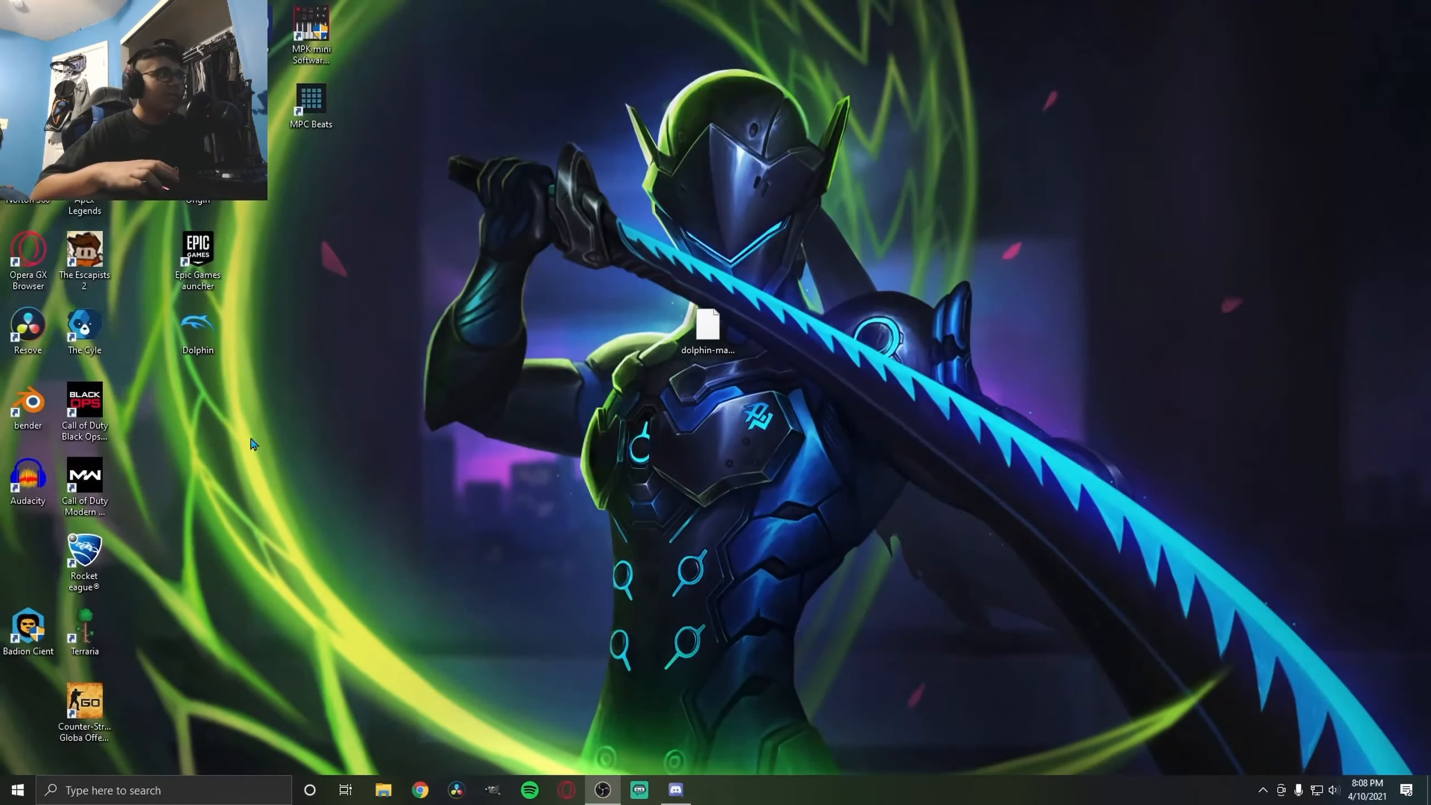
{"action": "left_click", "coordinate": [707, 328]}
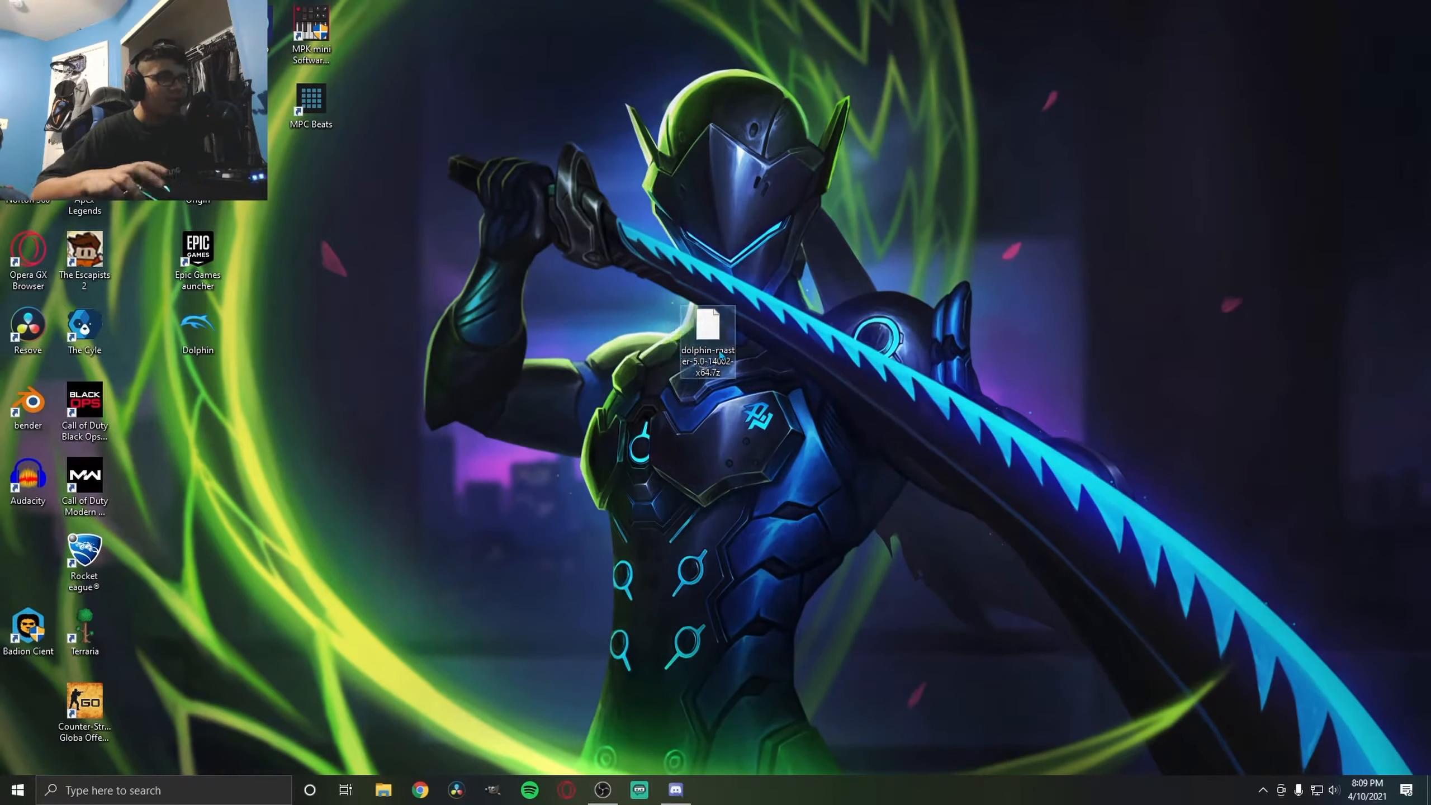
{"action": "right_click", "coordinate": [707, 347]}
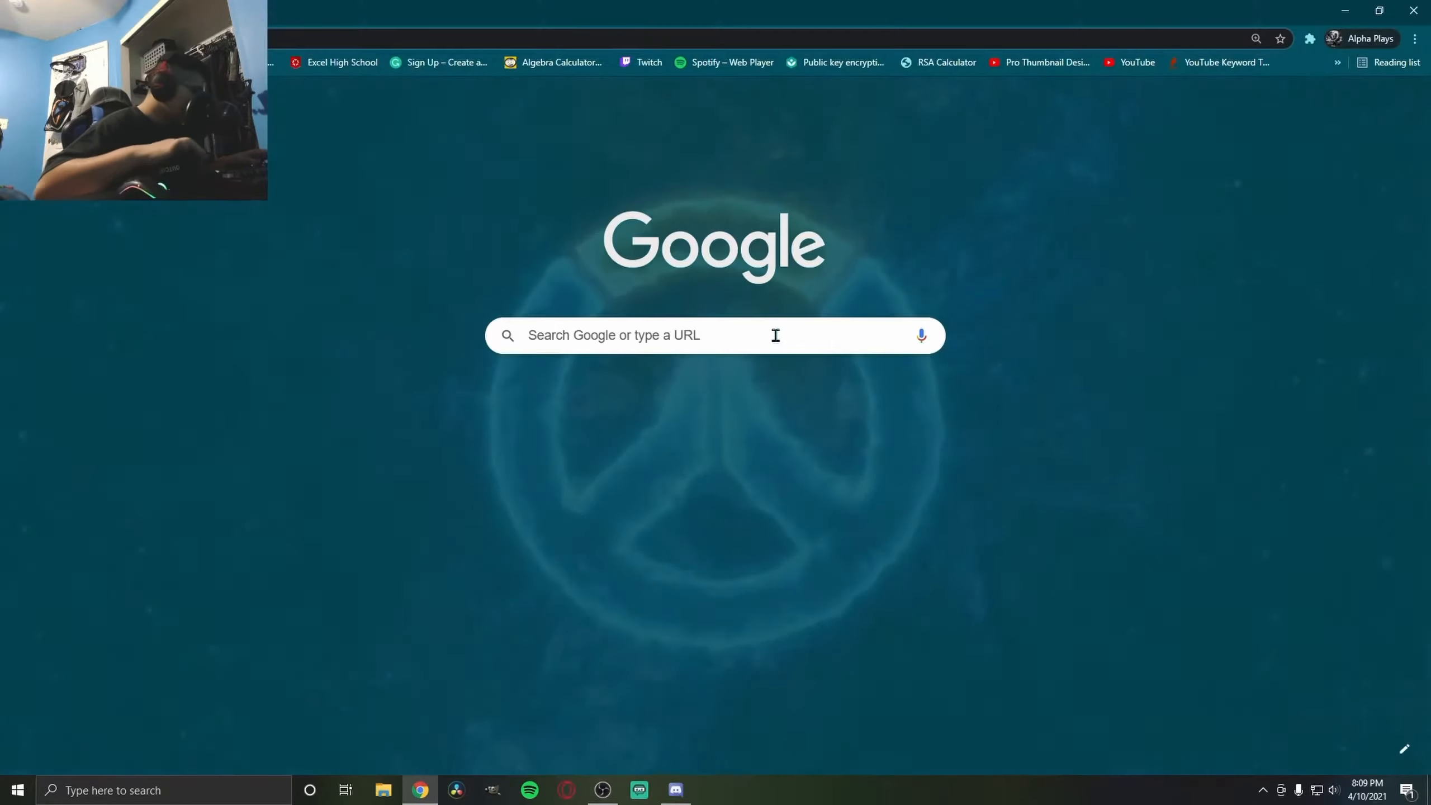
{"action": "type", "text": "7"}
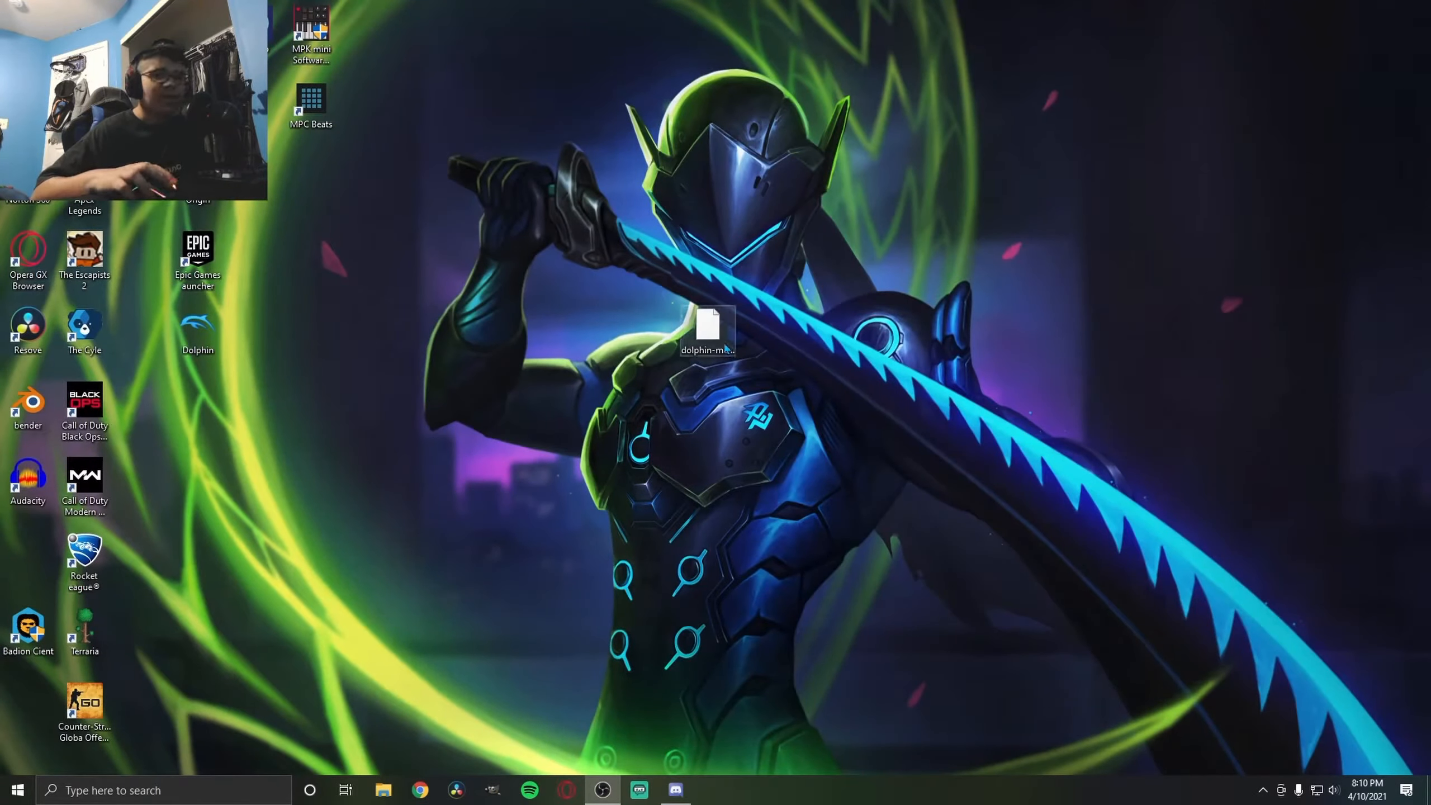
Extract the Dolphin archive with 7-Zip into a dolphin-master-5.0-14002-x64 folder
{"action": "right_click", "coordinate": [707, 329]}
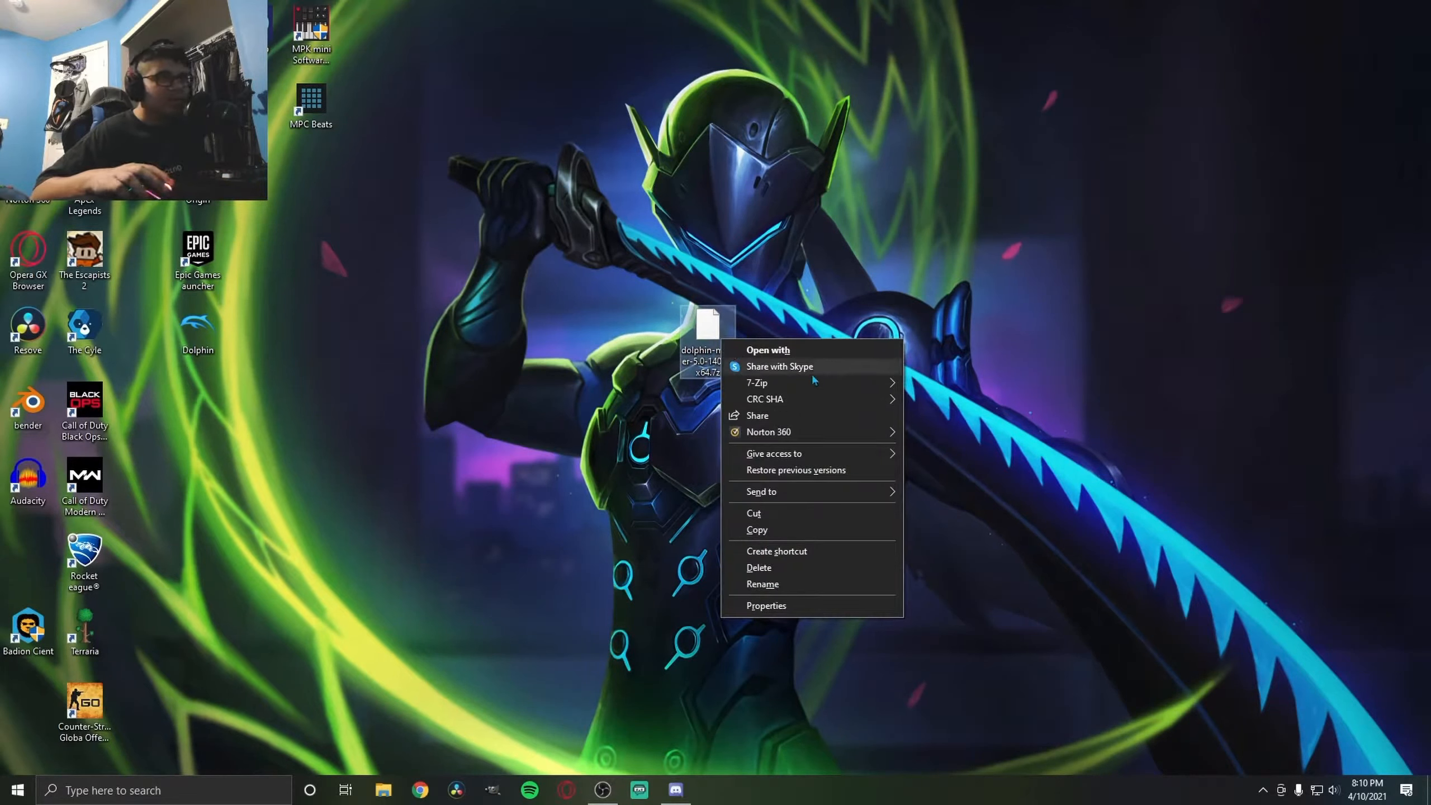
{"action": "mouse_move", "coordinate": [756, 383]}
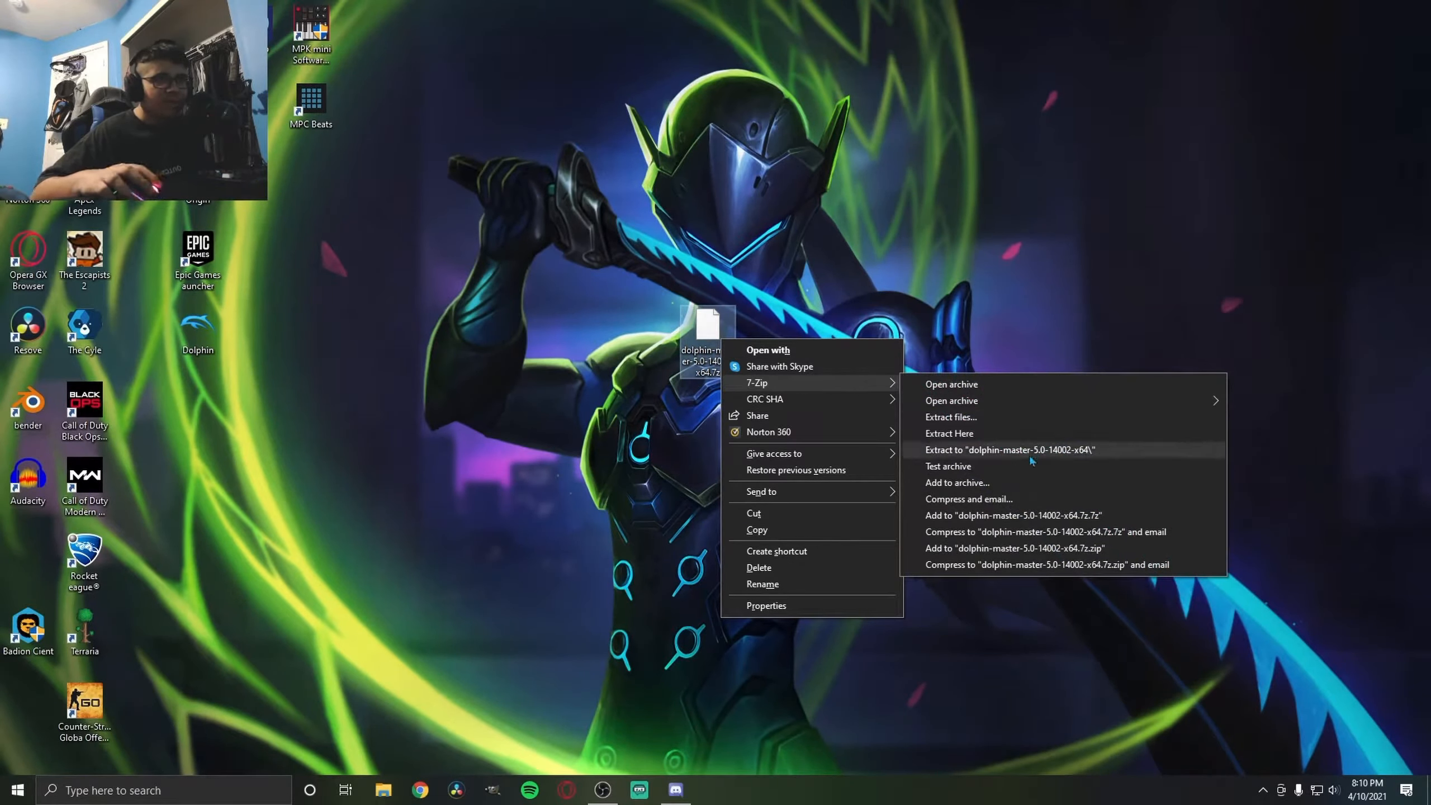
{"action": "left_click", "coordinate": [1009, 449]}
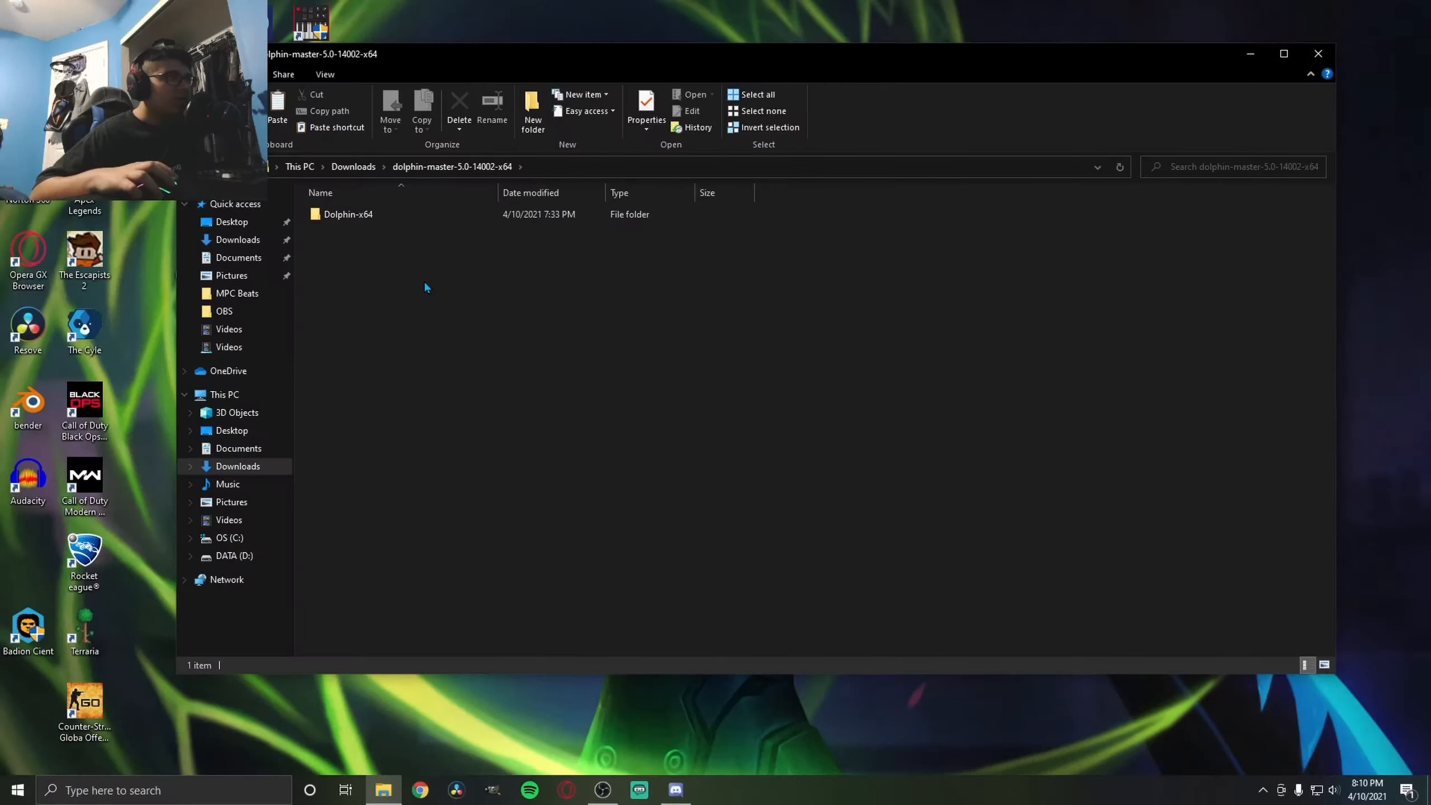
Open the Dolphin-x64 folder and launch the Dolphin application
{"action": "left_click", "coordinate": [348, 213]}
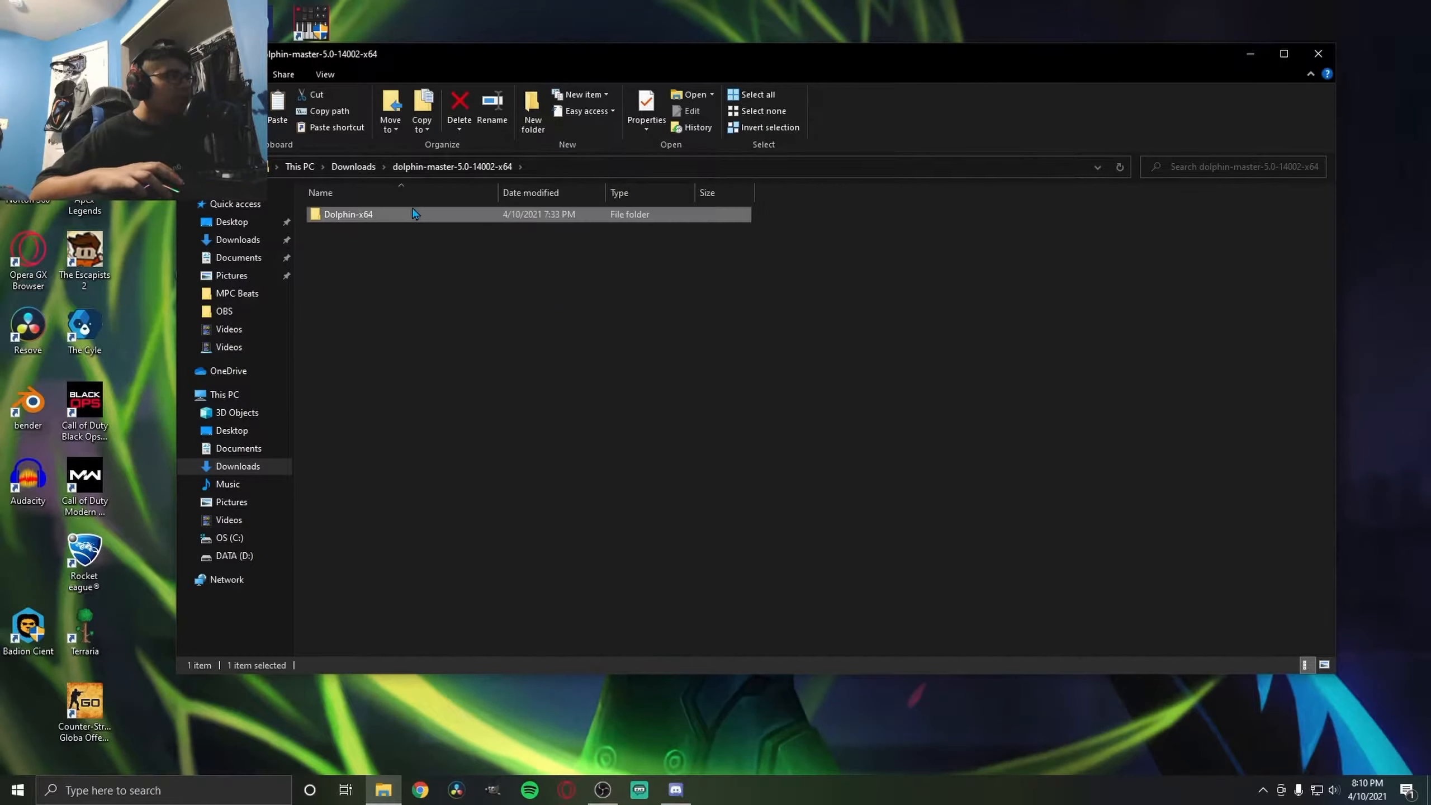
{"action": "double_click", "coordinate": [347, 214]}
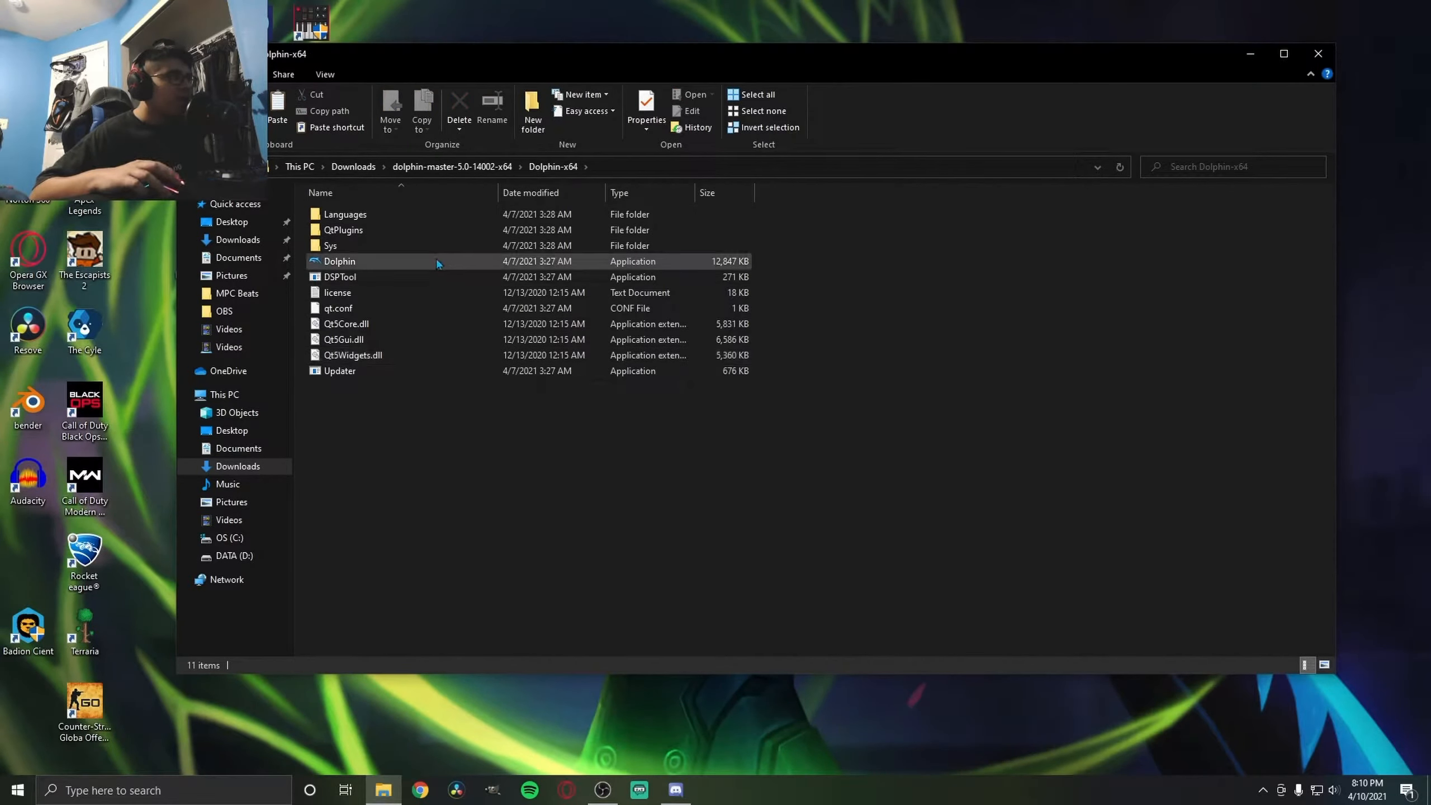
{"action": "left_click", "coordinate": [339, 261]}
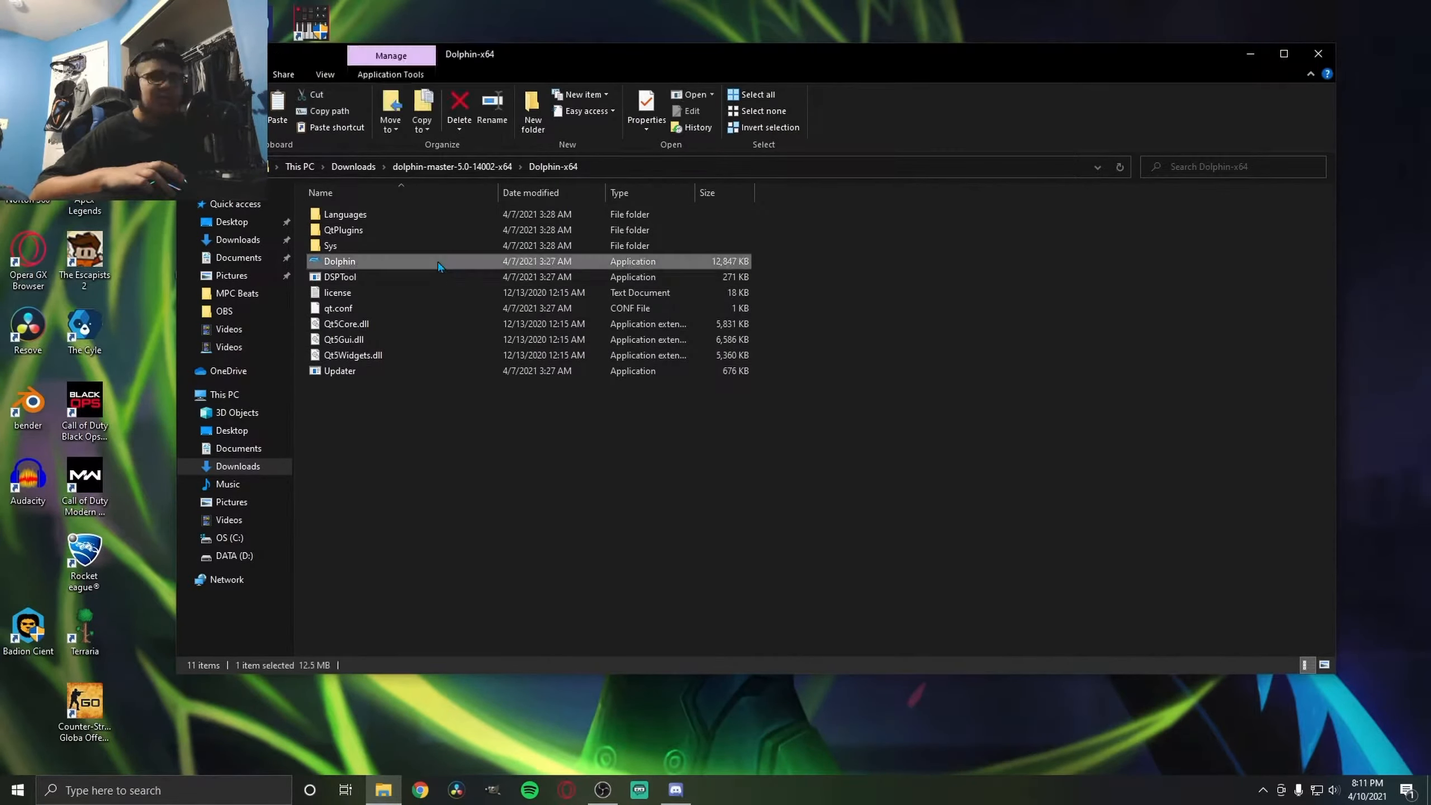
{"action": "double_click", "coordinate": [339, 261]}
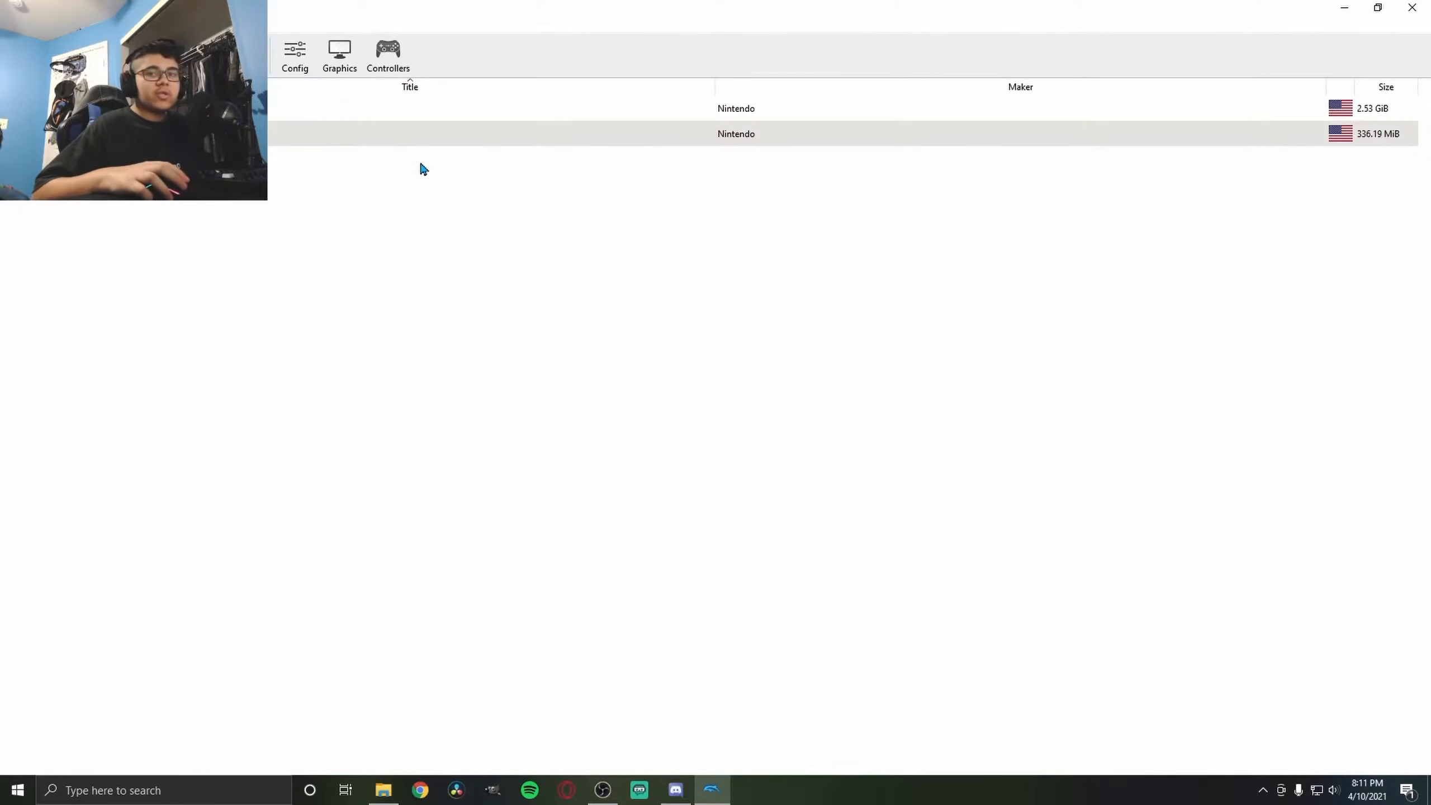
Open Controller Settings and keep Wii Remote 1 set to Emulated Wii Remote
{"action": "left_click", "coordinate": [387, 55]}
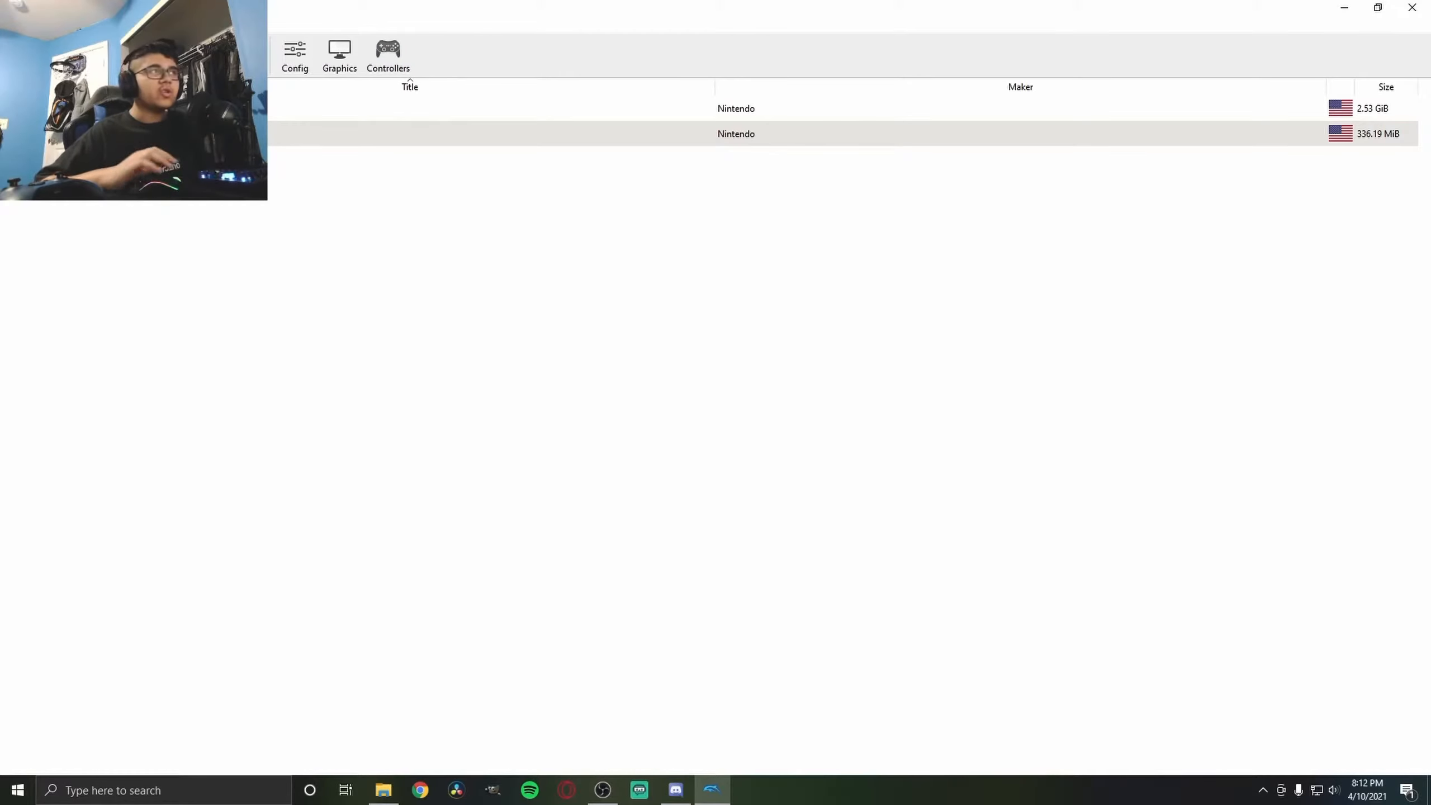
{"action": "left_click", "coordinate": [388, 55]}
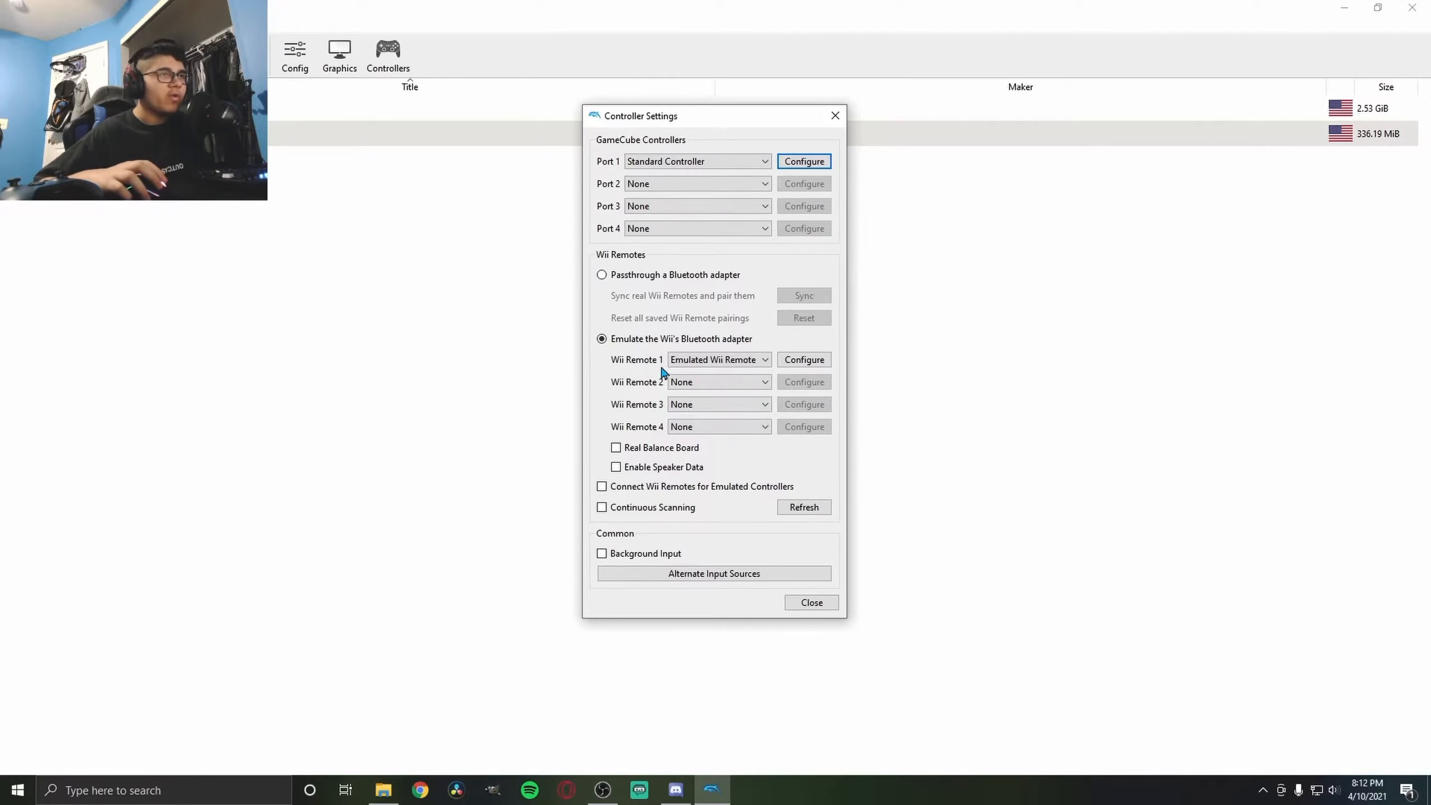
{"action": "mouse_move", "coordinate": [647, 374]}
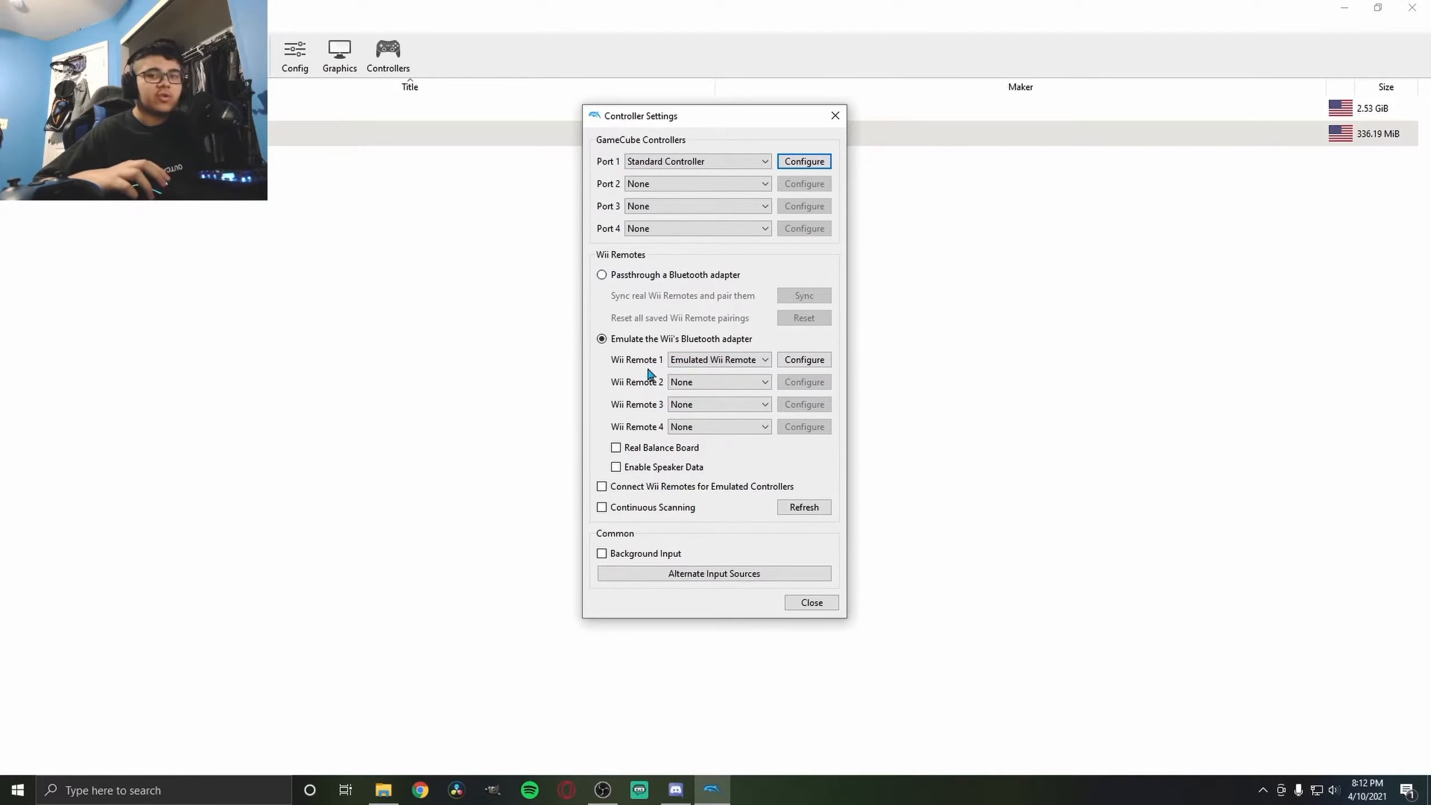
{"action": "mouse_move", "coordinate": [791, 344]}
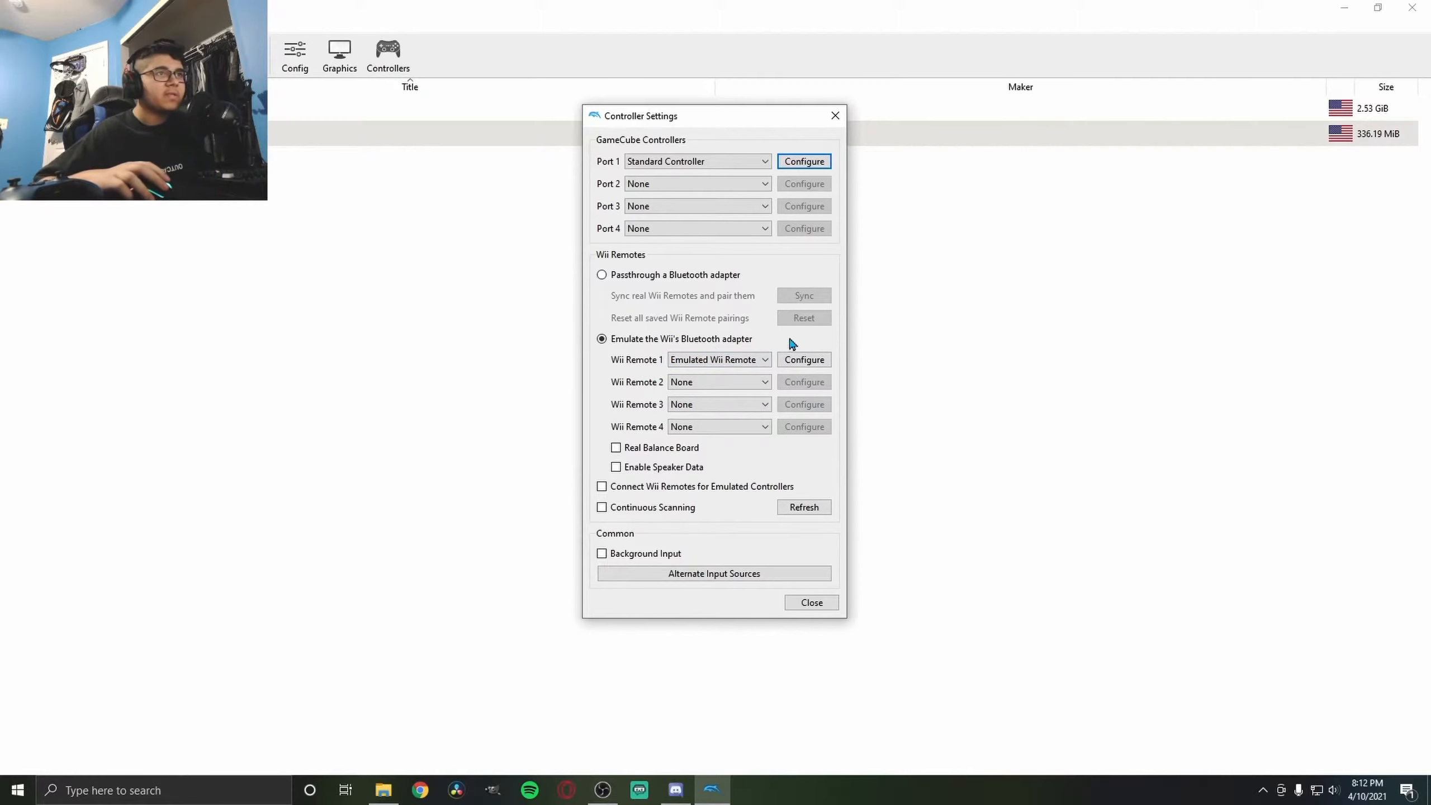
{"action": "left_click", "coordinate": [717, 358]}
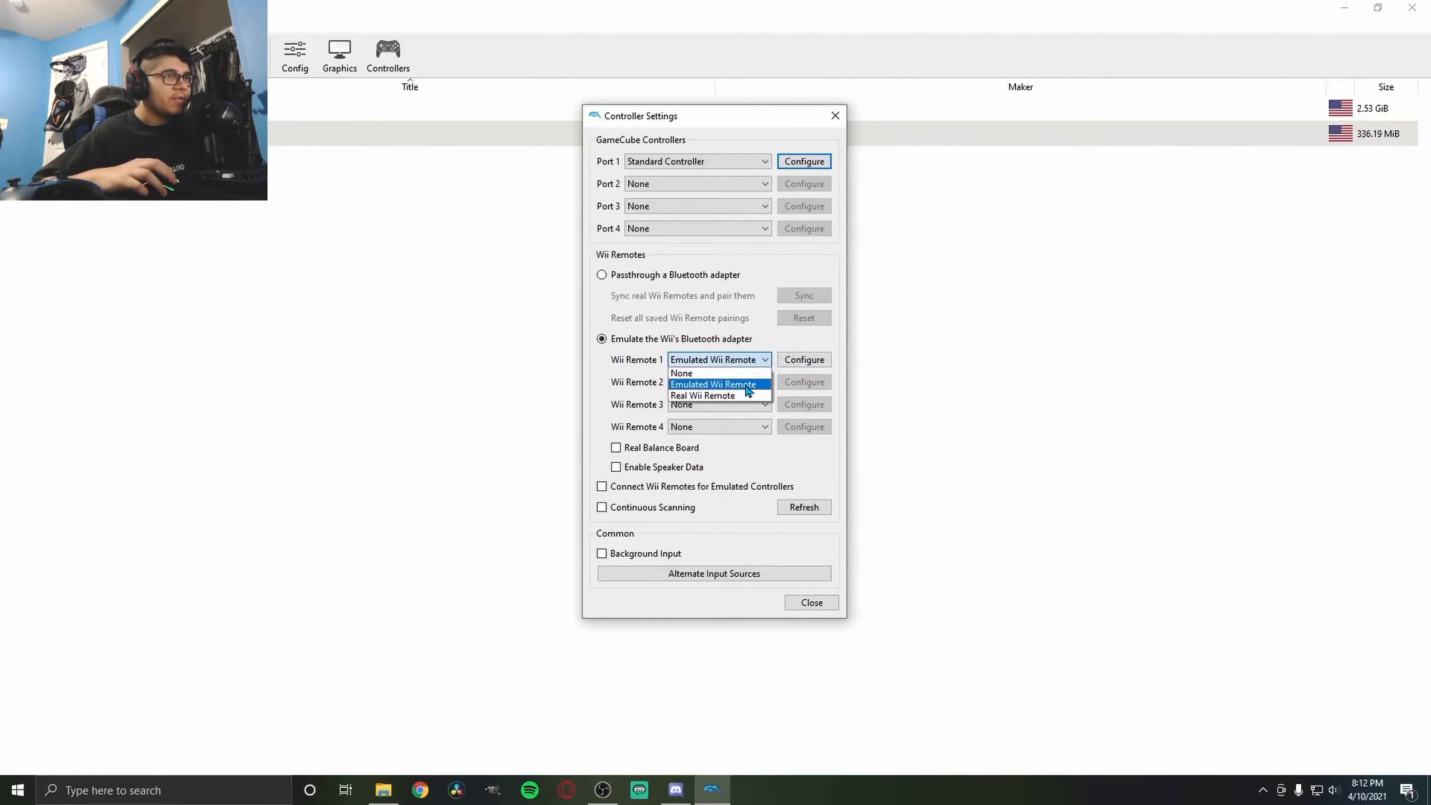
{"action": "mouse_move", "coordinate": [719, 395]}
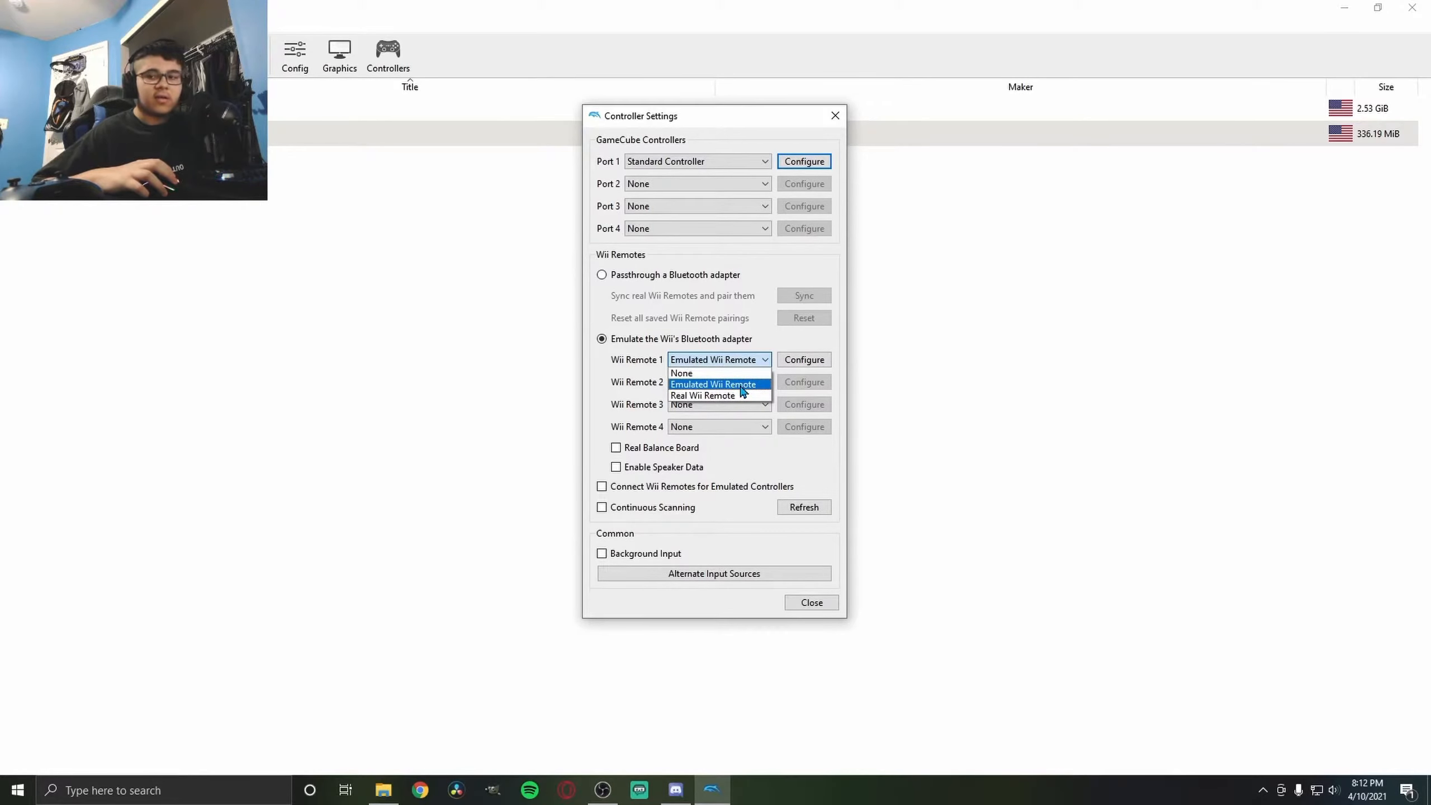
Set Wii Remote 1 to XInput/0/Gamepad, binding A to Button B and B to Button Y
{"action": "left_click", "coordinate": [714, 383]}
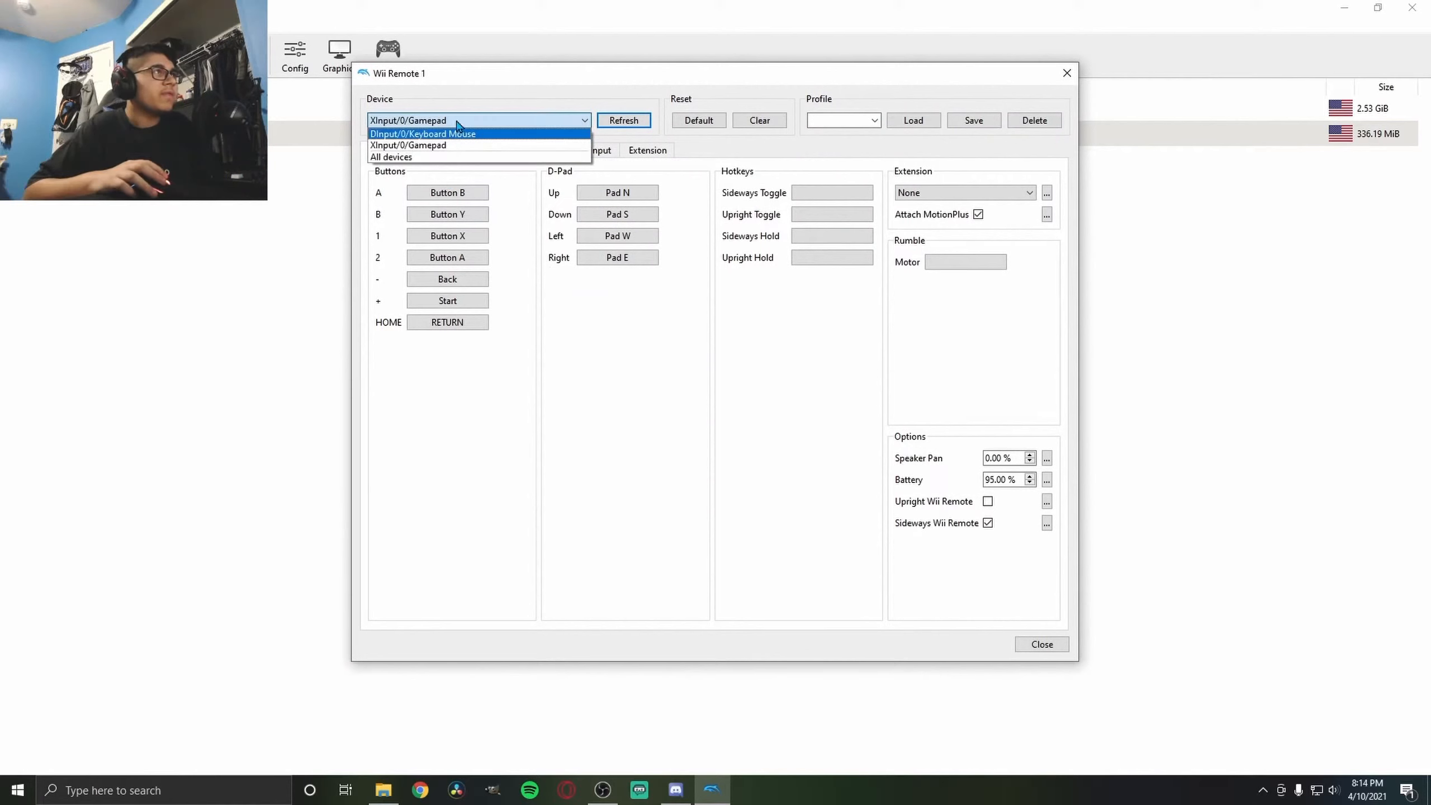
{"action": "mouse_move", "coordinate": [443, 146]}
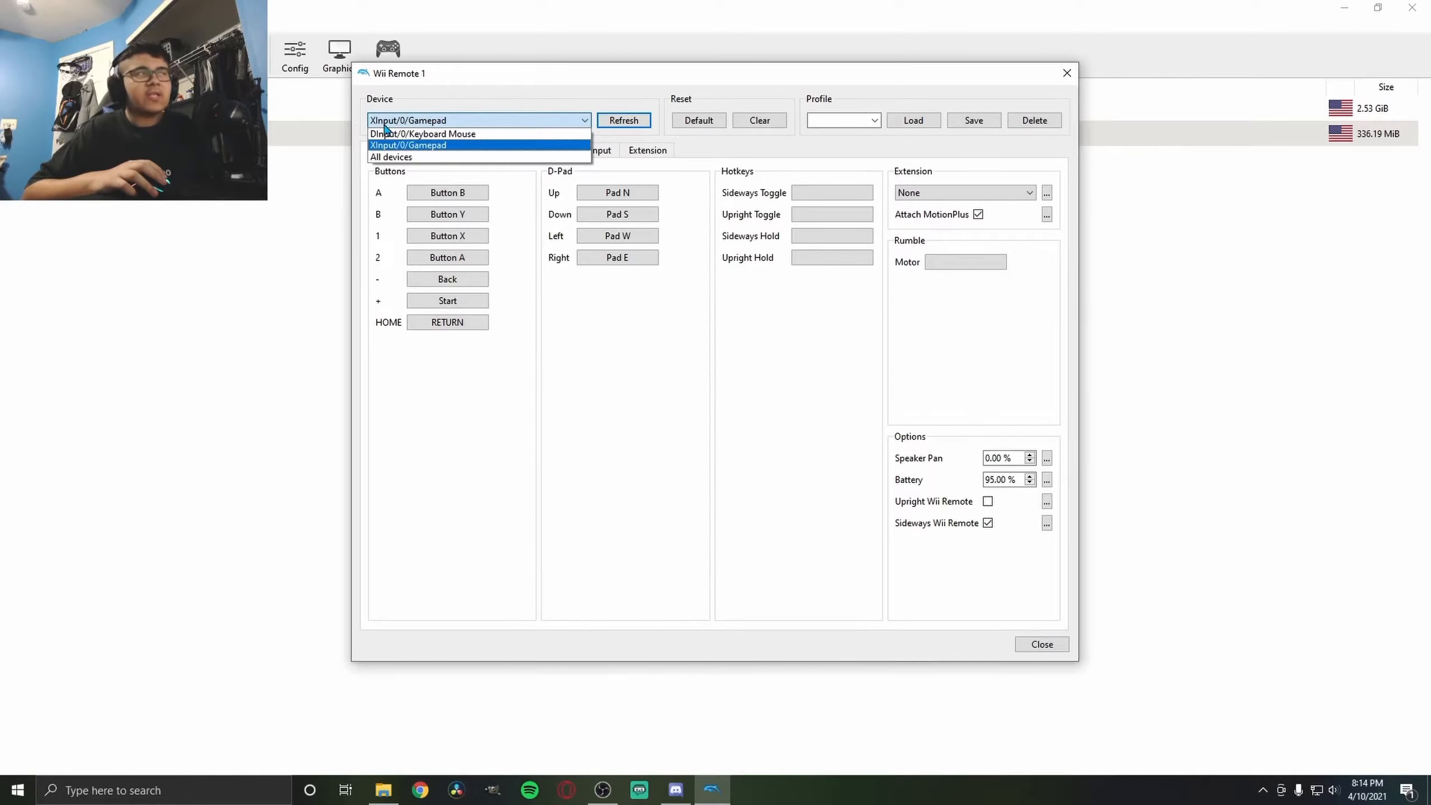
{"action": "mouse_move", "coordinate": [425, 133]}
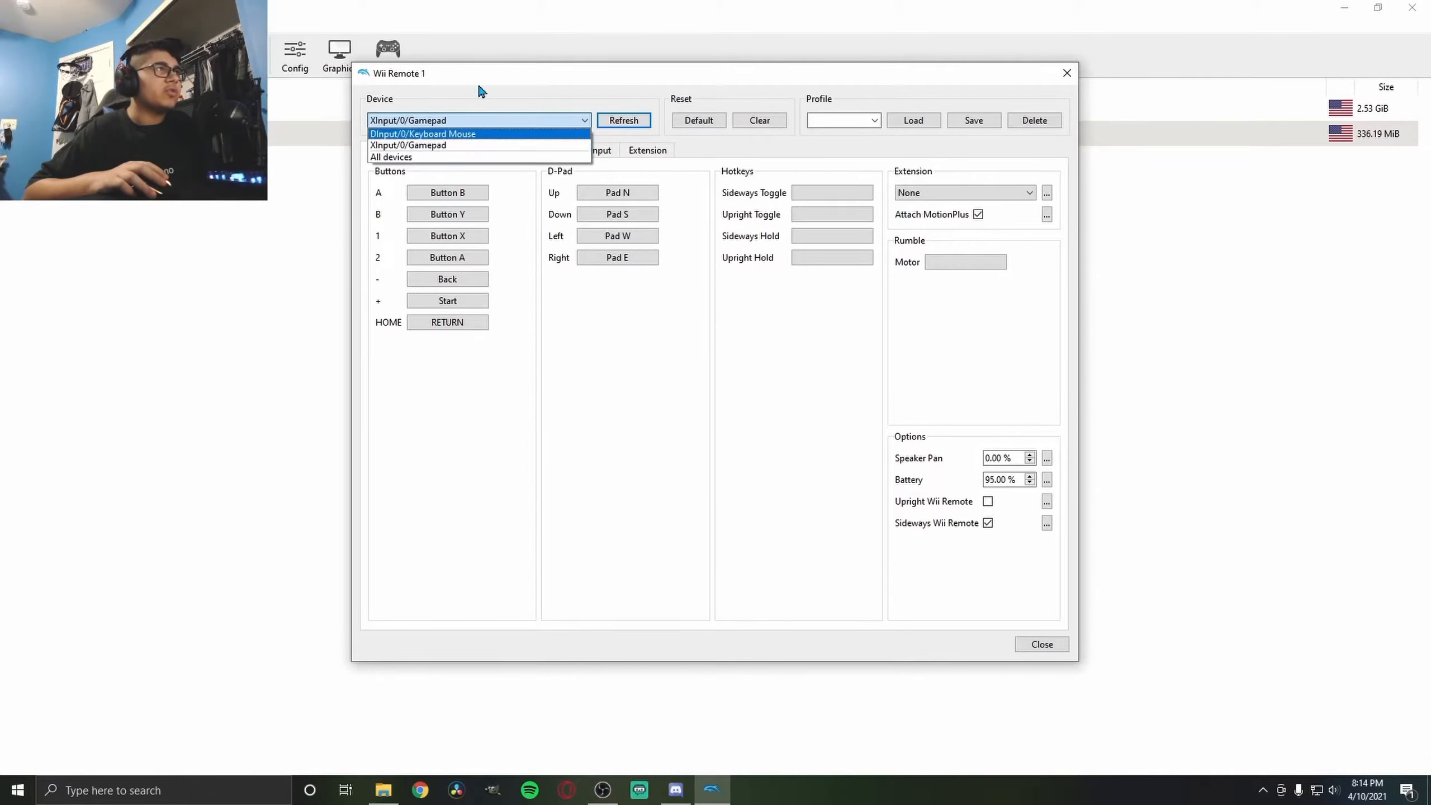
{"action": "left_click", "coordinate": [408, 120]}
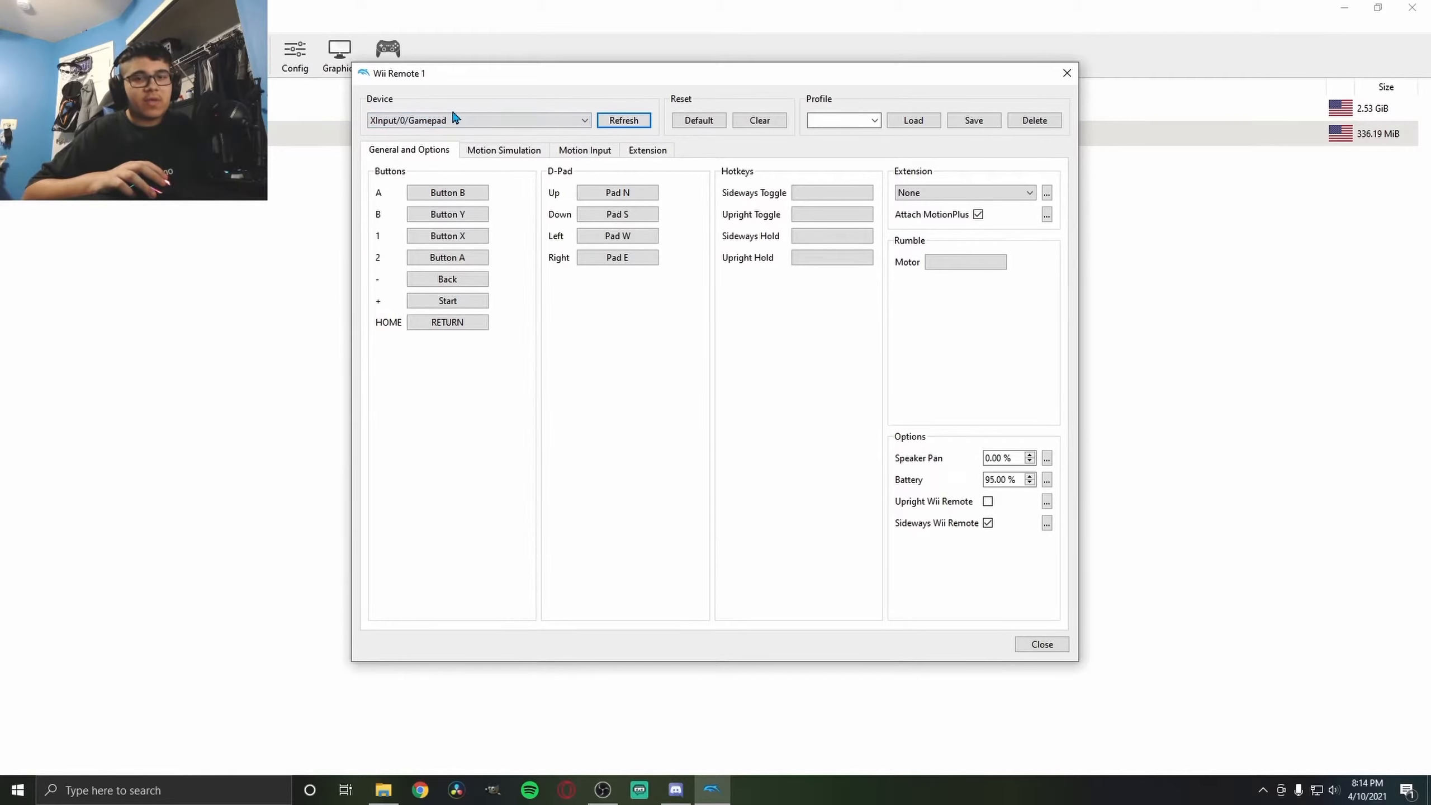
{"action": "left_click", "coordinate": [476, 119]}
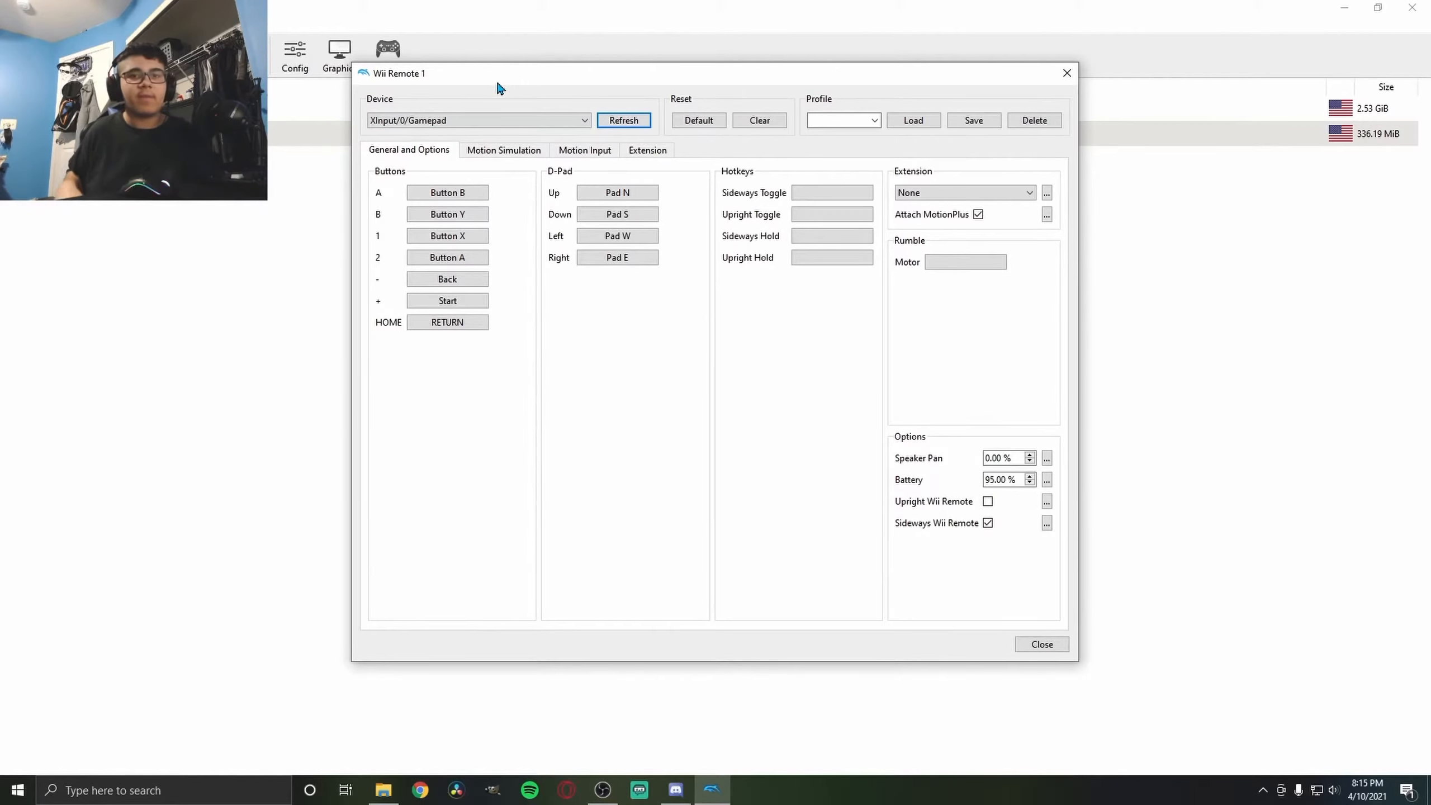
{"action": "mouse_move", "coordinate": [543, 96]}
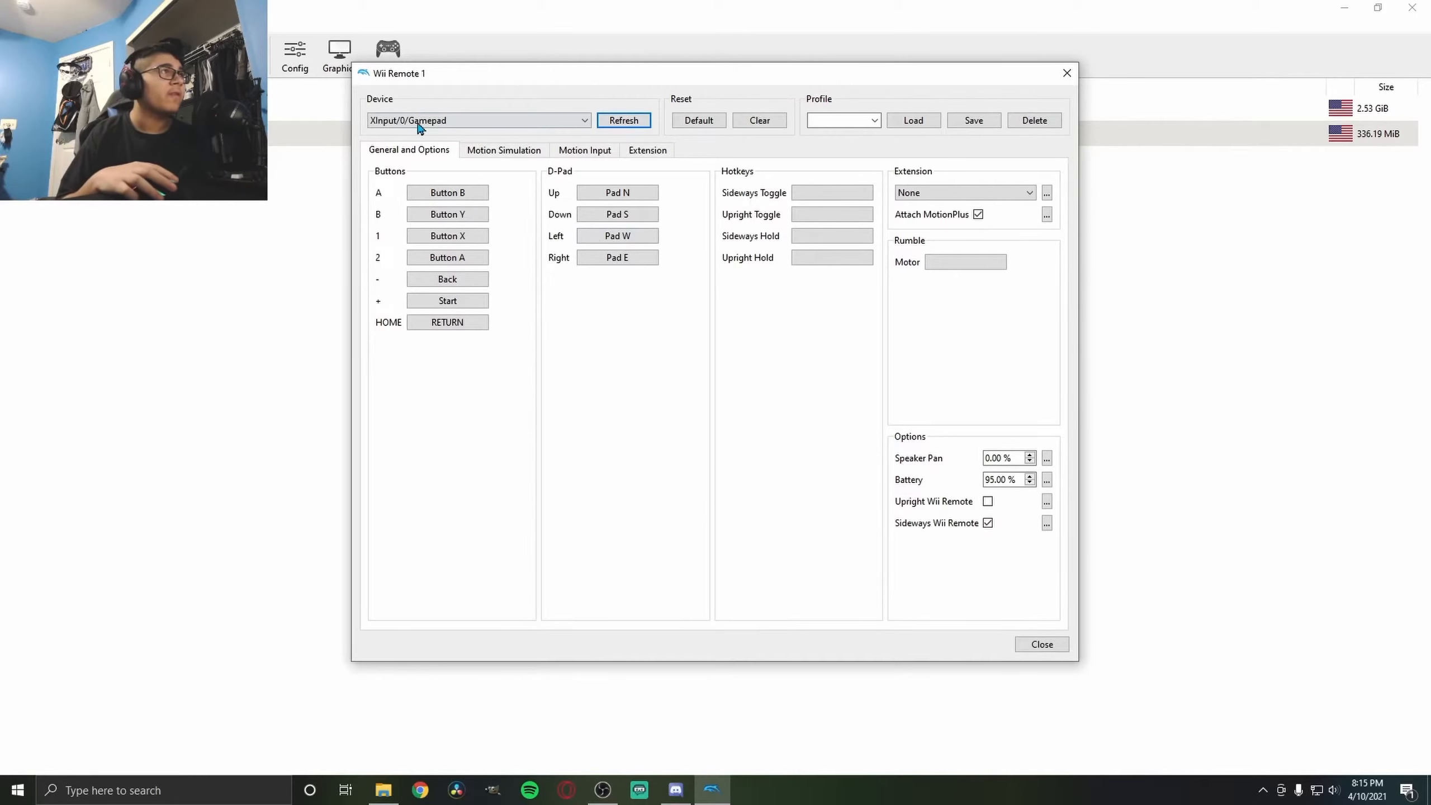
{"action": "mouse_move", "coordinate": [1086, 303]}
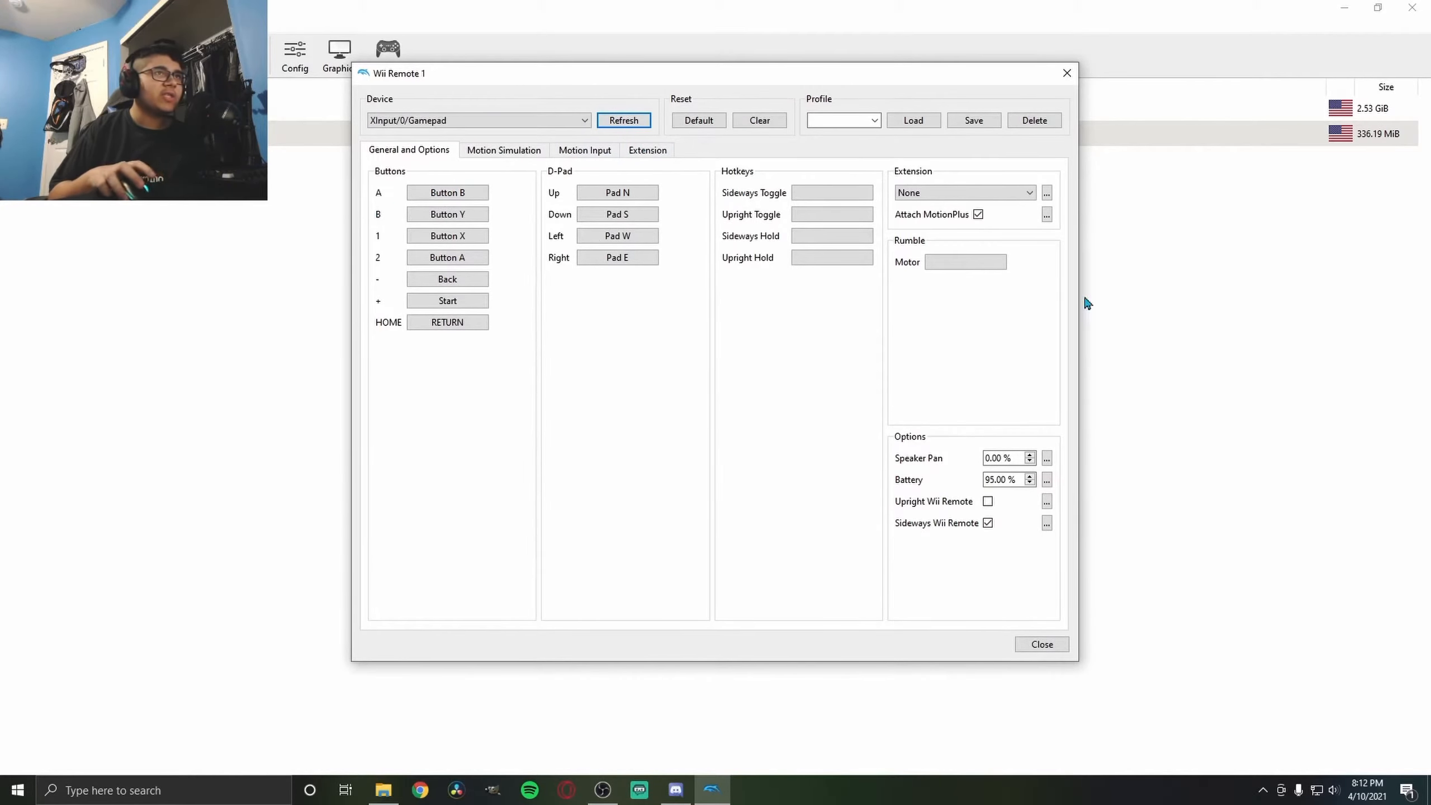
{"action": "mouse_move", "coordinate": [500, 179]}
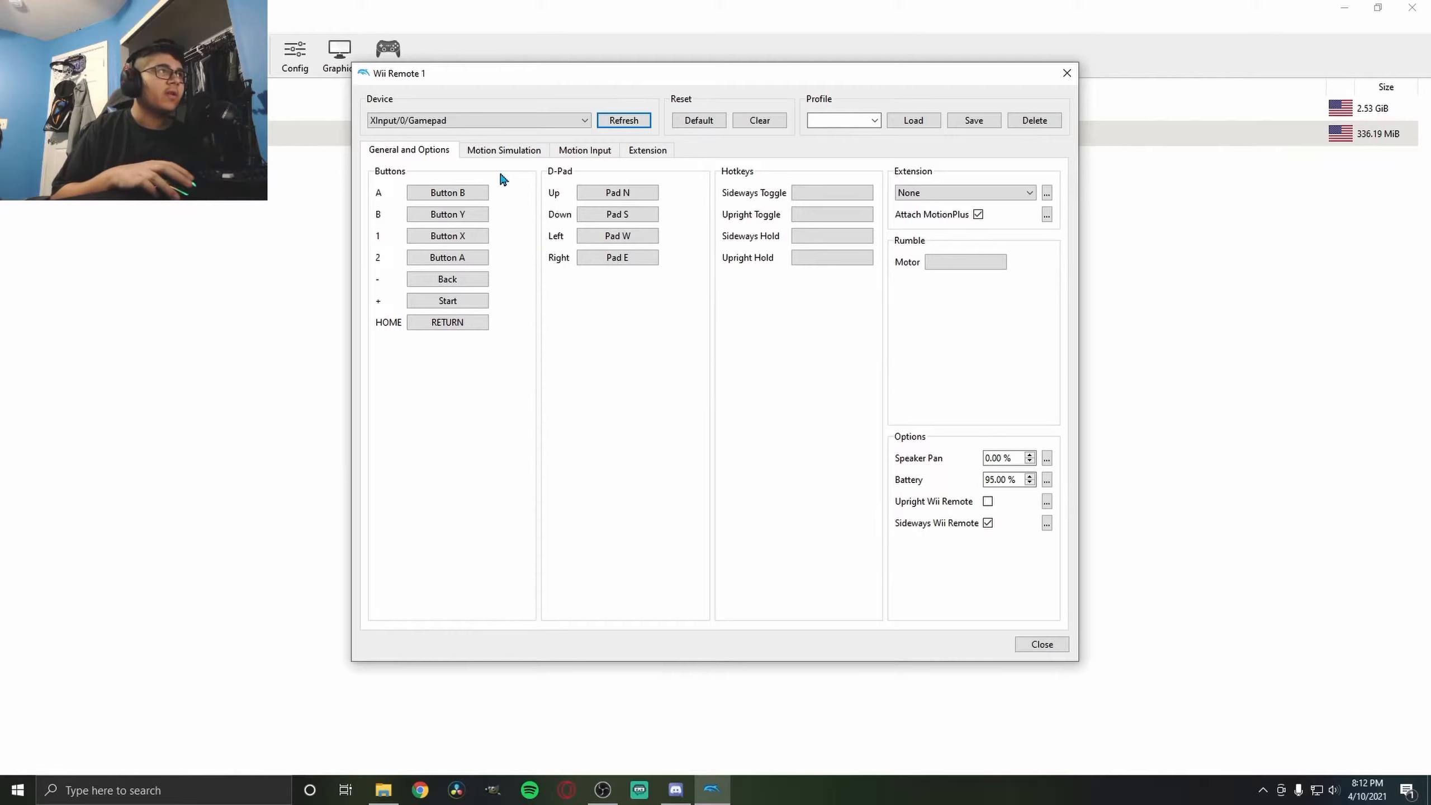
{"action": "mouse_move", "coordinate": [779, 543]}
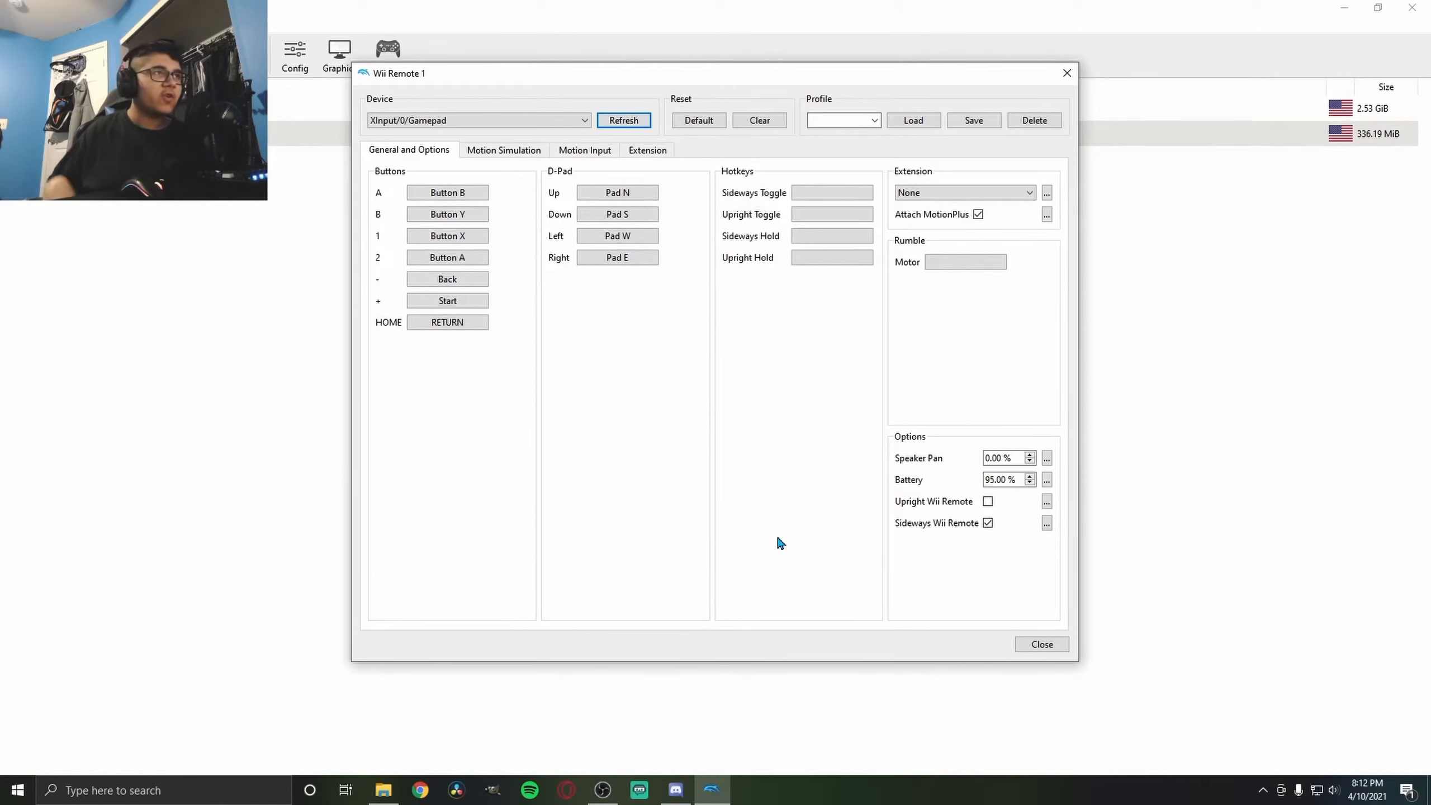
{"action": "left_click", "coordinate": [447, 192]}
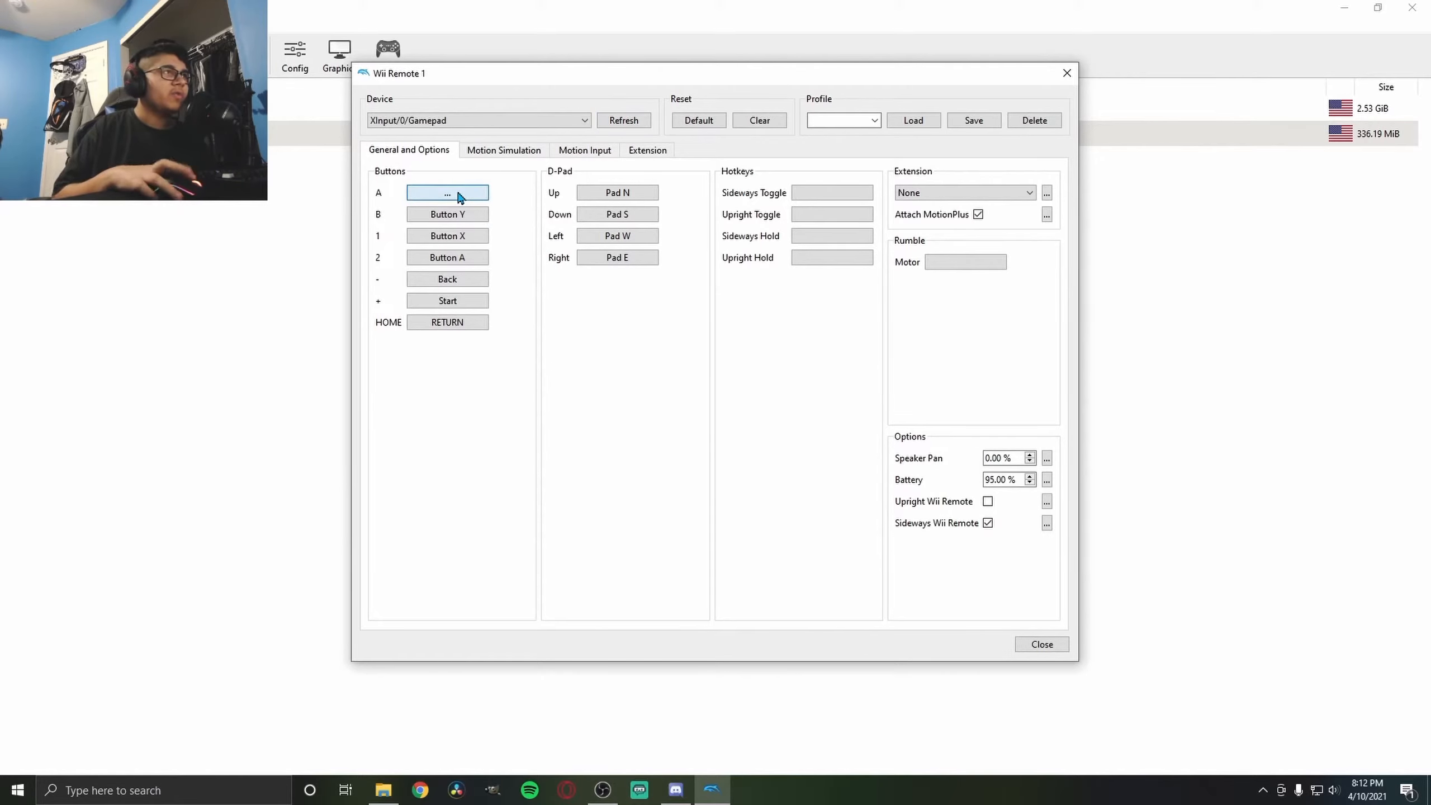
{"action": "left_click", "coordinate": [447, 192]}
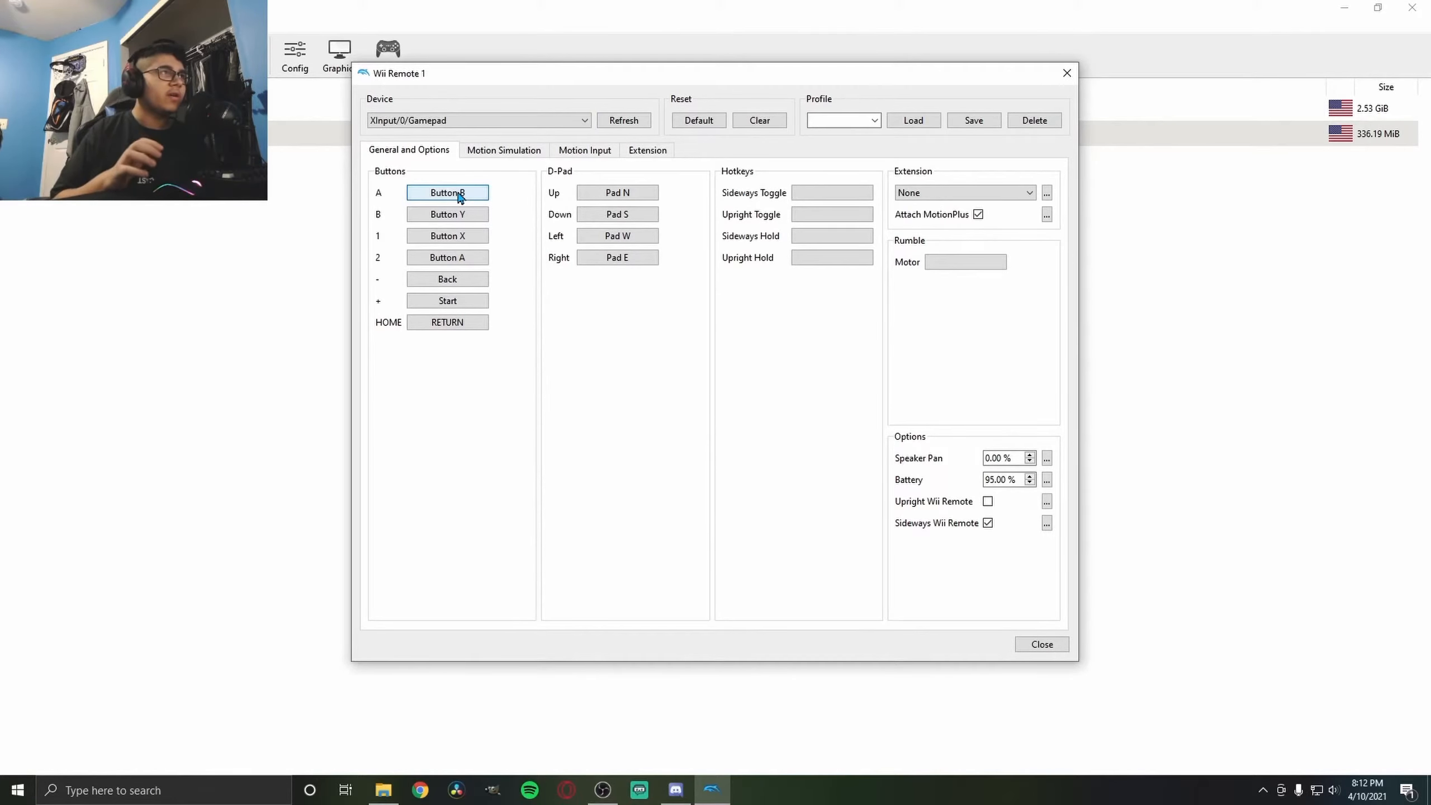
{"action": "left_click", "coordinate": [447, 214]}
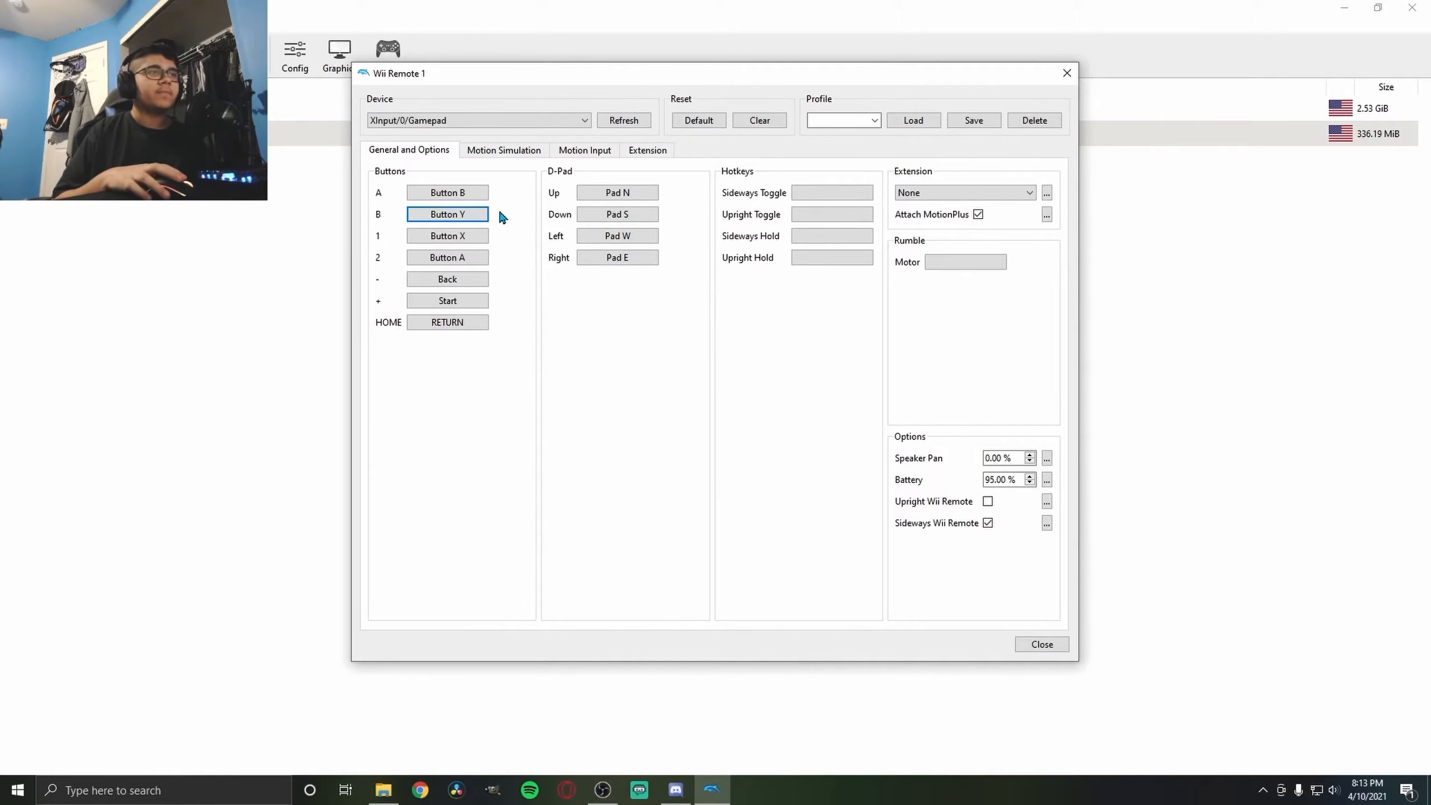
{"action": "mouse_move", "coordinate": [463, 361]}
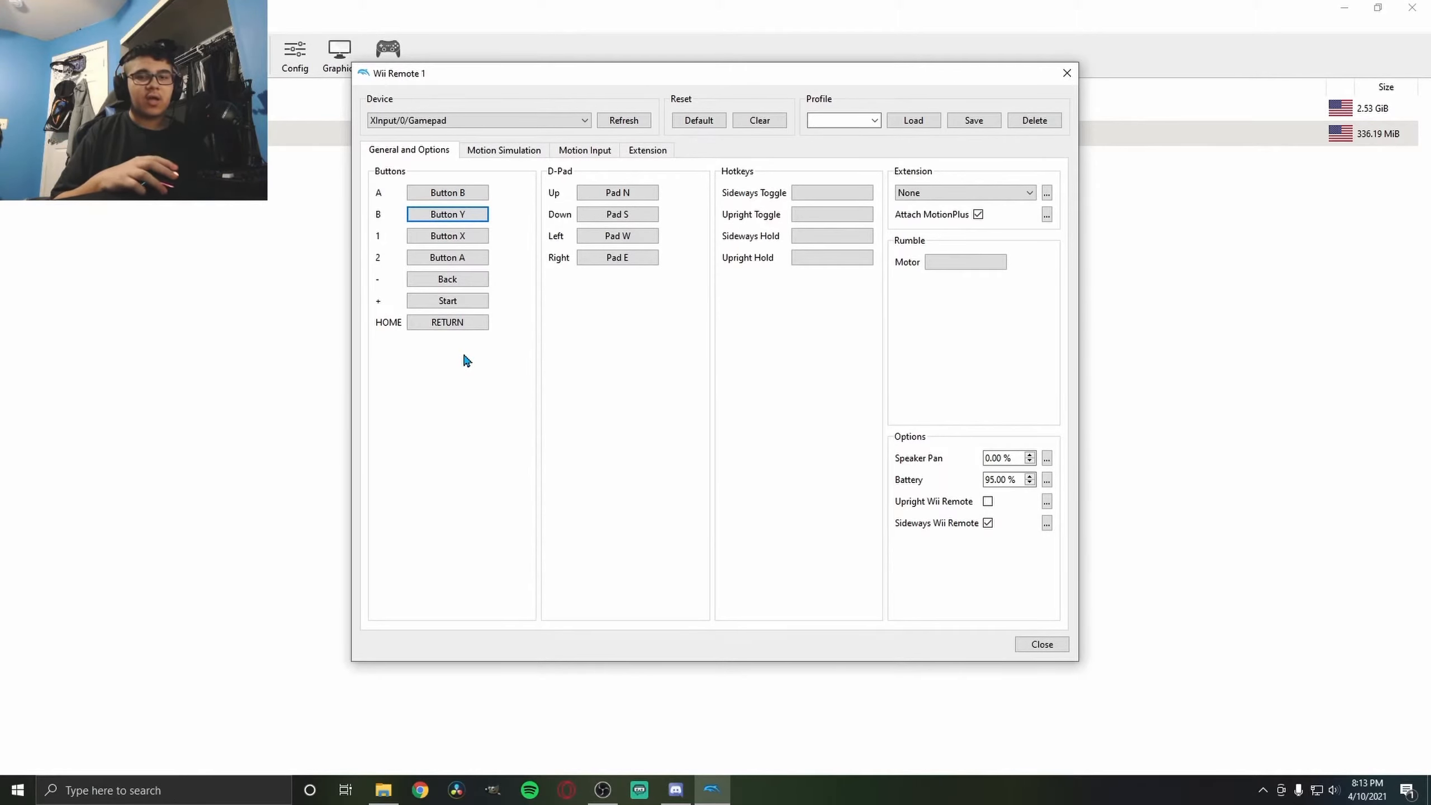
Bind the Motion Simulation Shake X input to gamepad Trigger L
{"action": "left_click", "coordinate": [503, 150]}
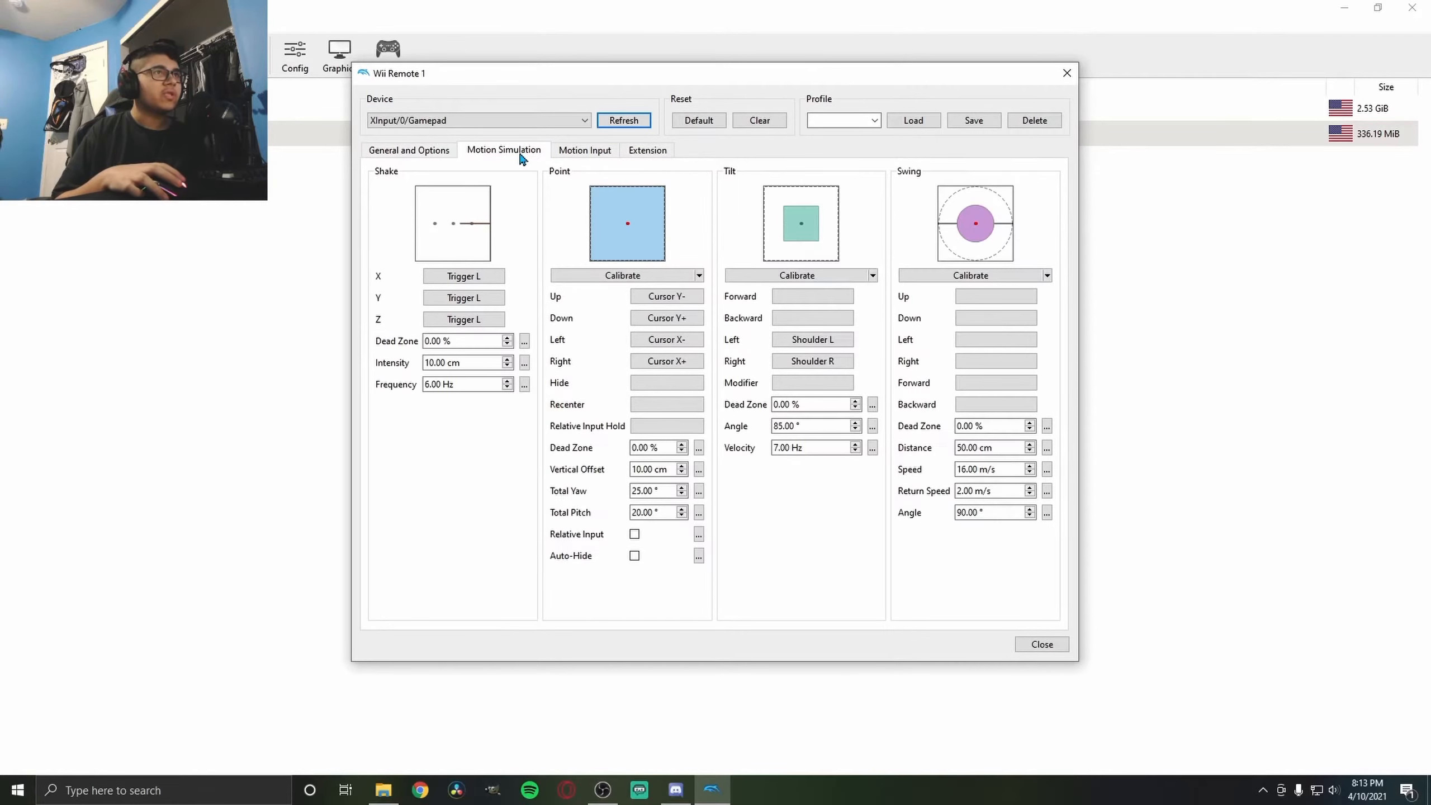
{"action": "left_click", "coordinate": [463, 318]}
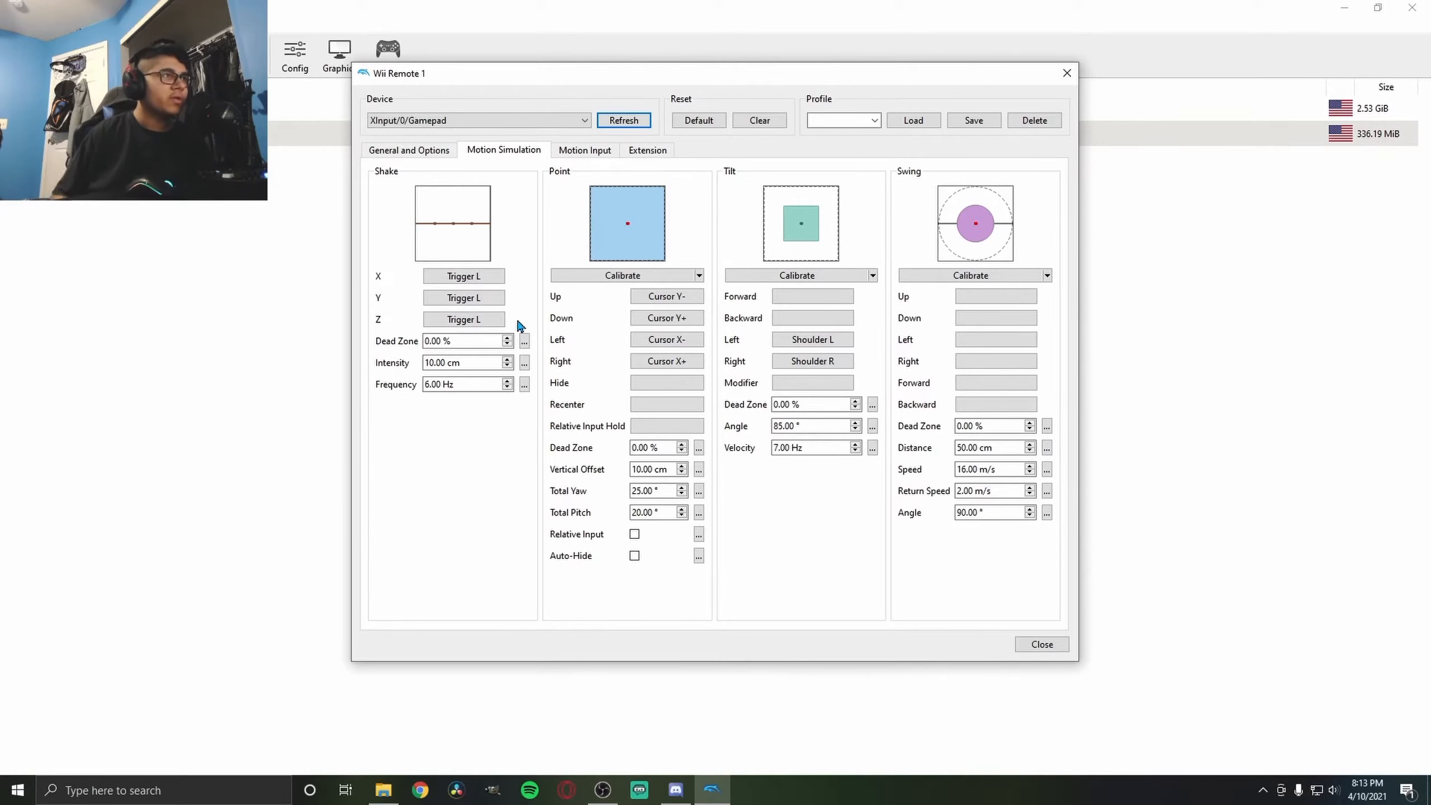
{"action": "left_click", "coordinate": [463, 276]}
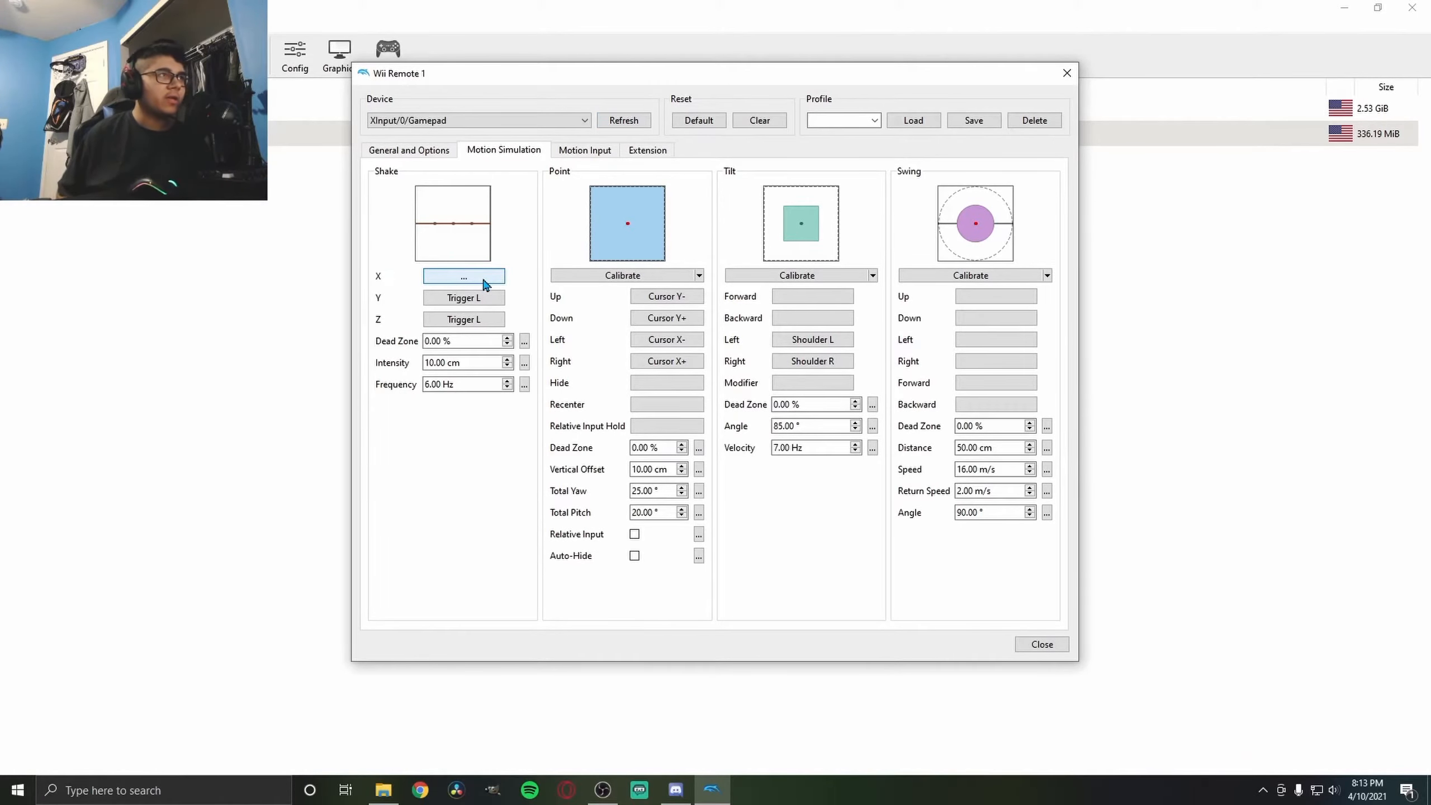
{"action": "left_click", "coordinate": [463, 276]}
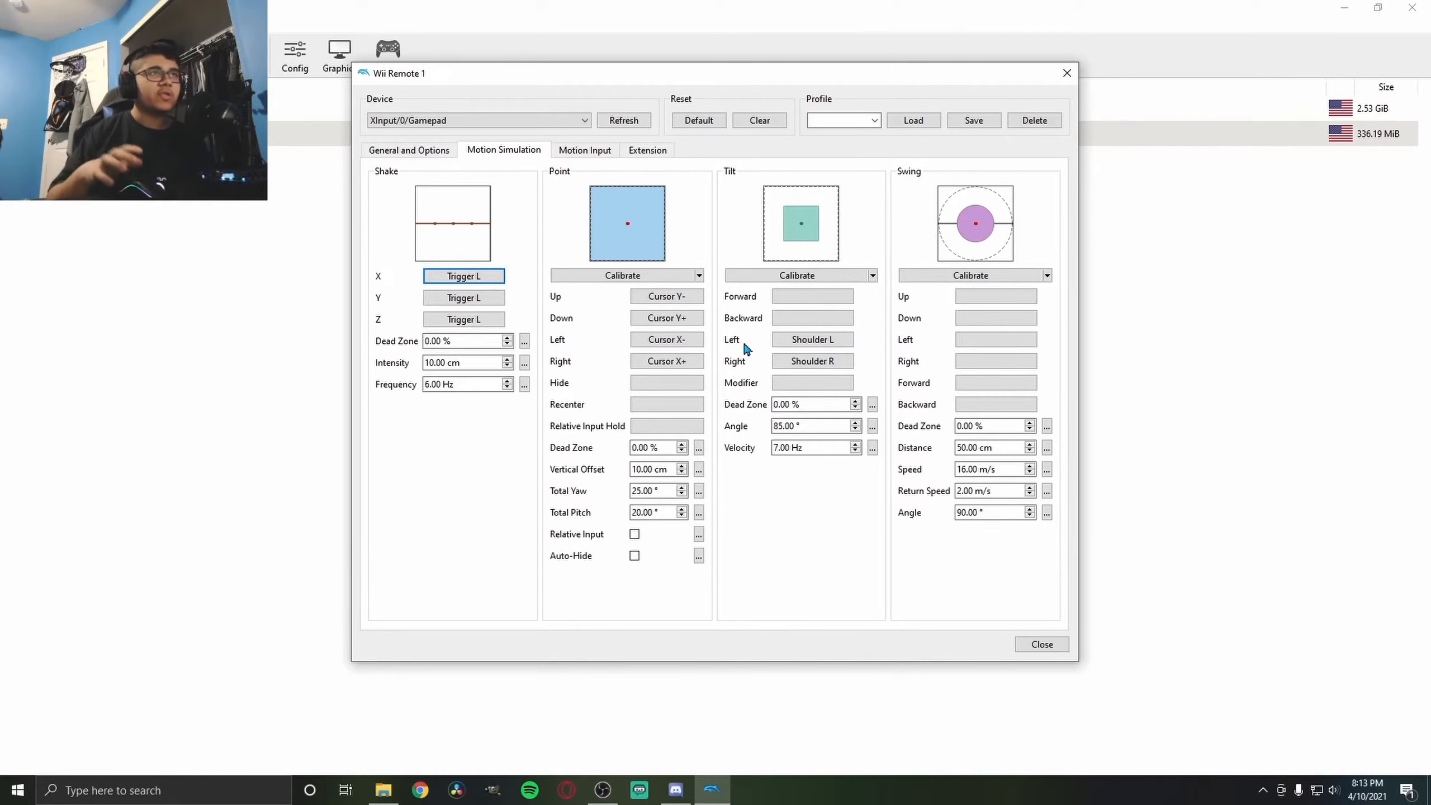
{"action": "mouse_move", "coordinate": [762, 354]}
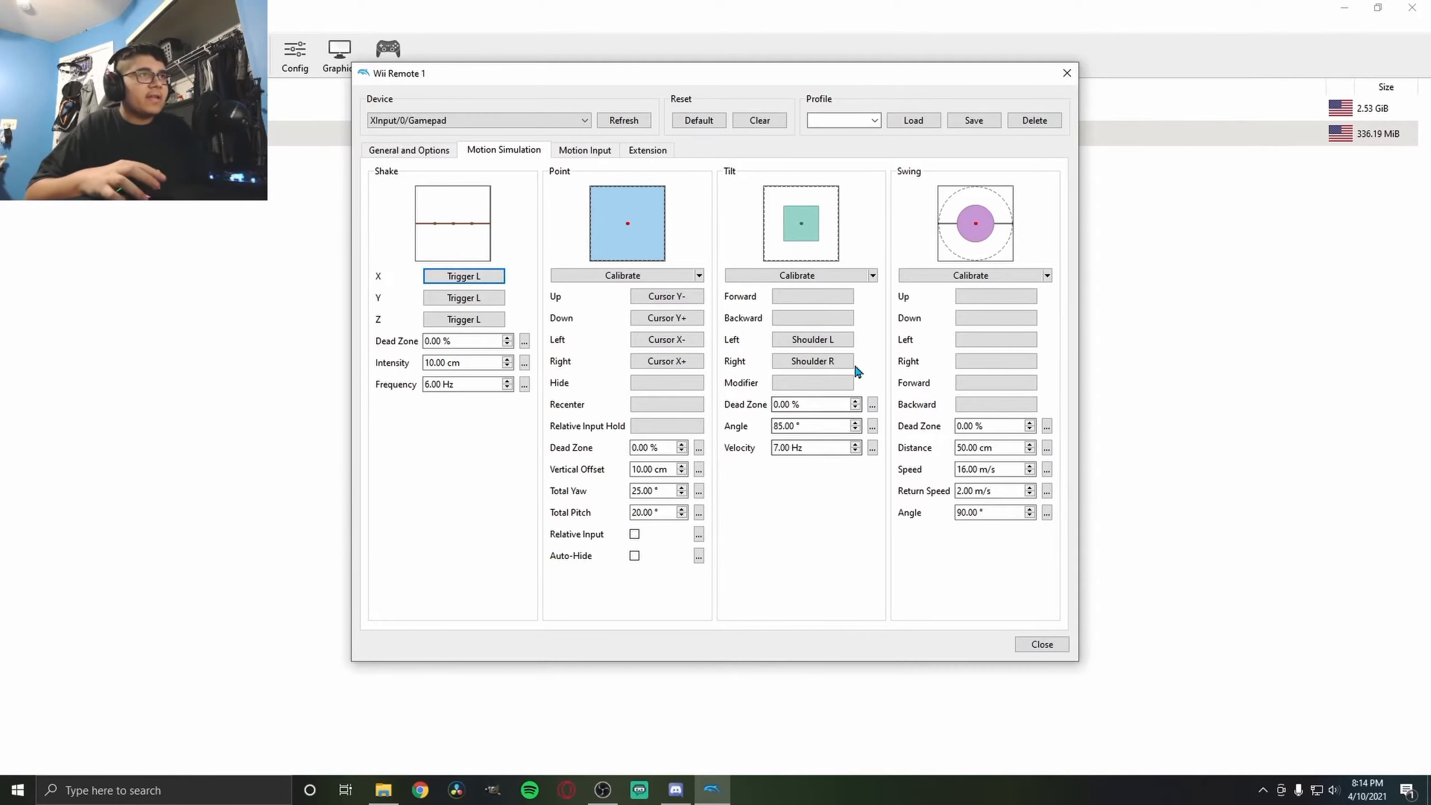
Return to General and Options, then check C:\DolphinGames holds both game folders
{"action": "left_click", "coordinate": [409, 150]}
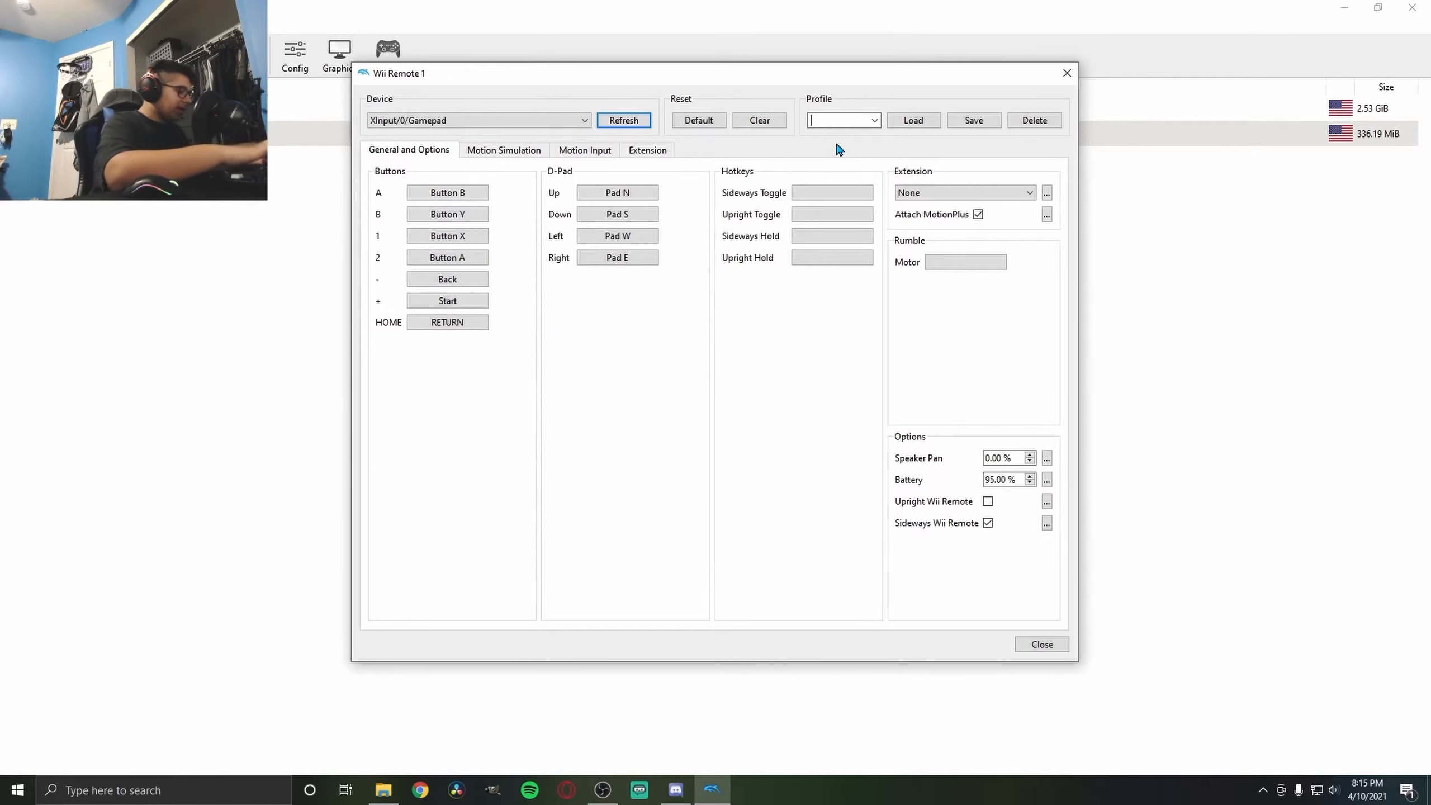
{"action": "type", "text": "contro"}
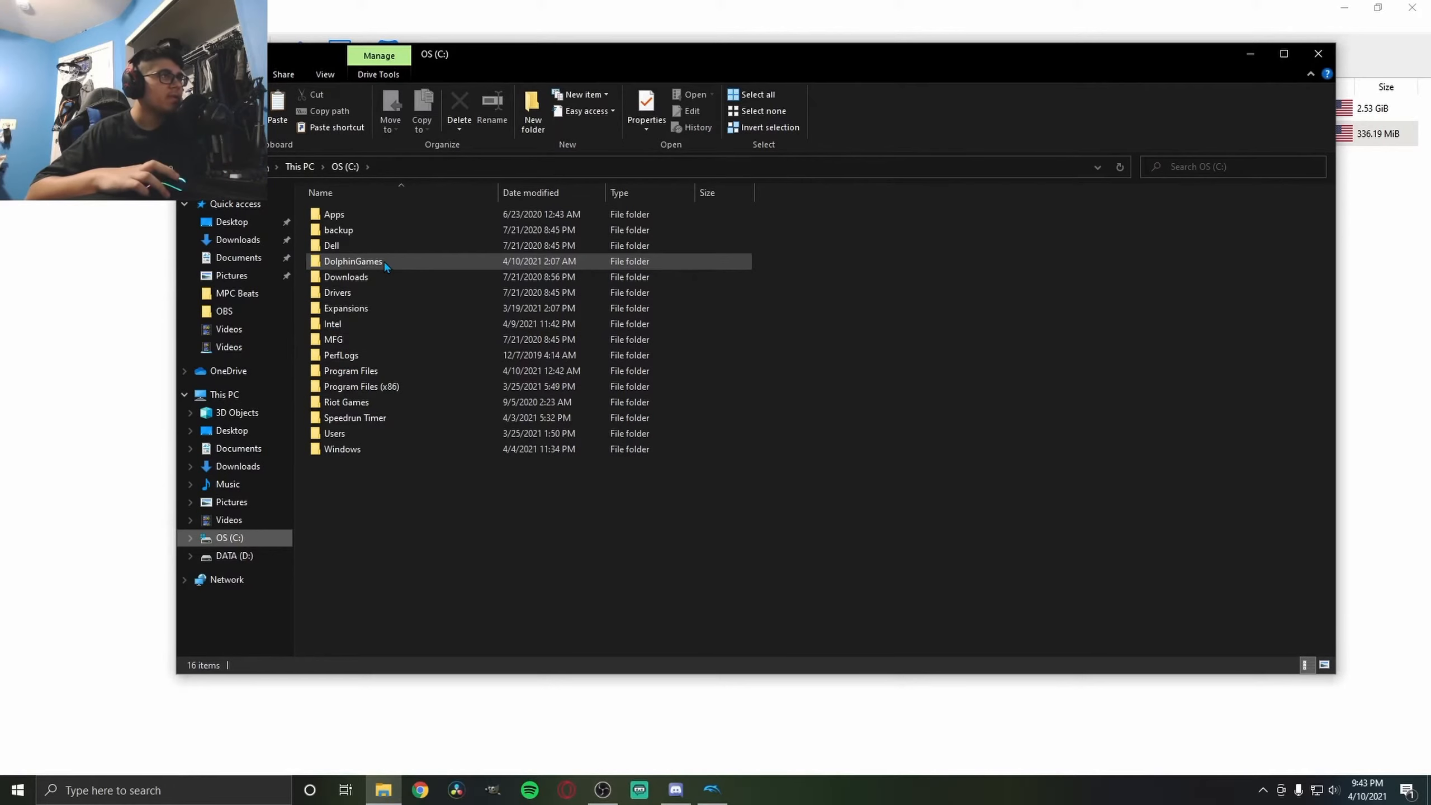
{"action": "double_click", "coordinate": [352, 261]}
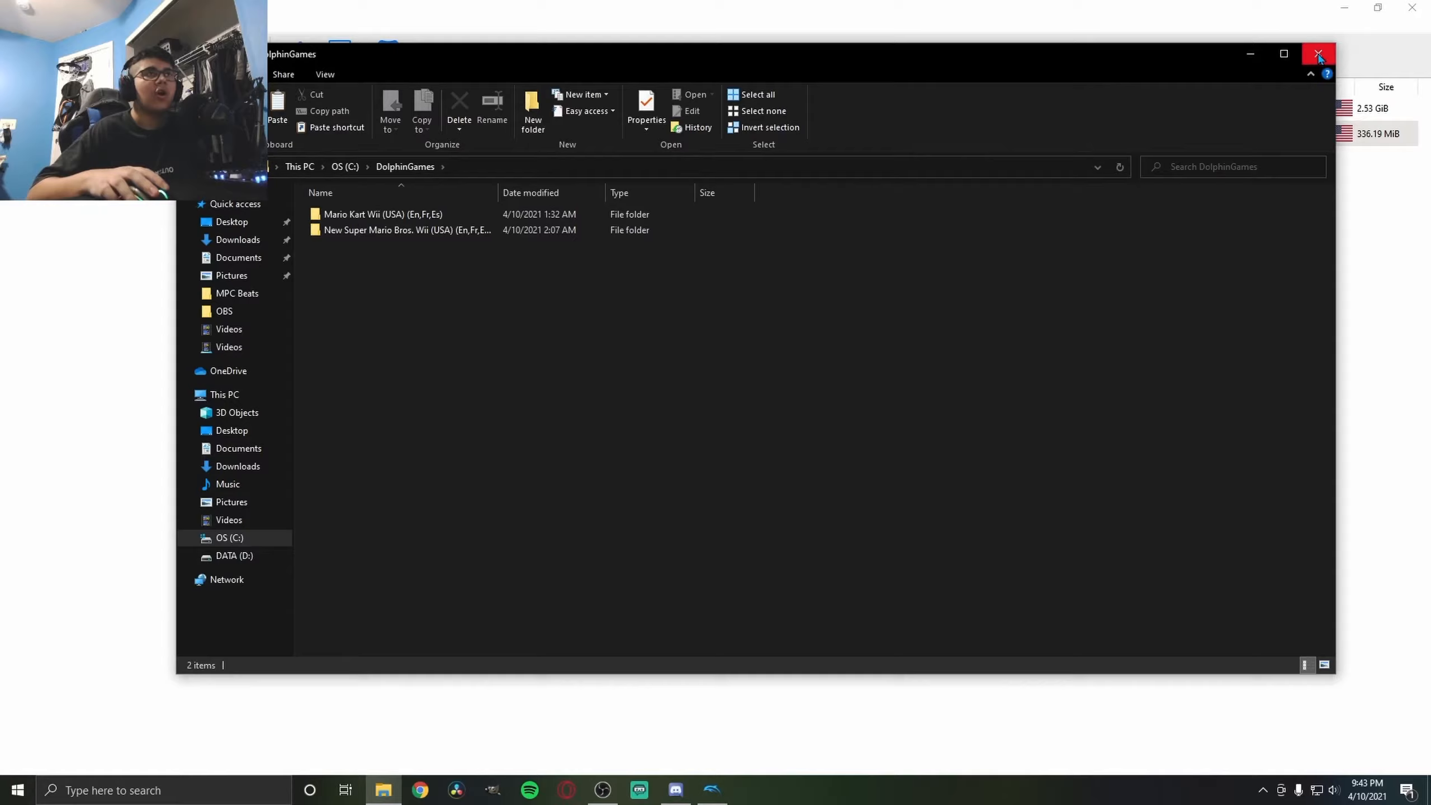
{"action": "left_click", "coordinate": [295, 55]}
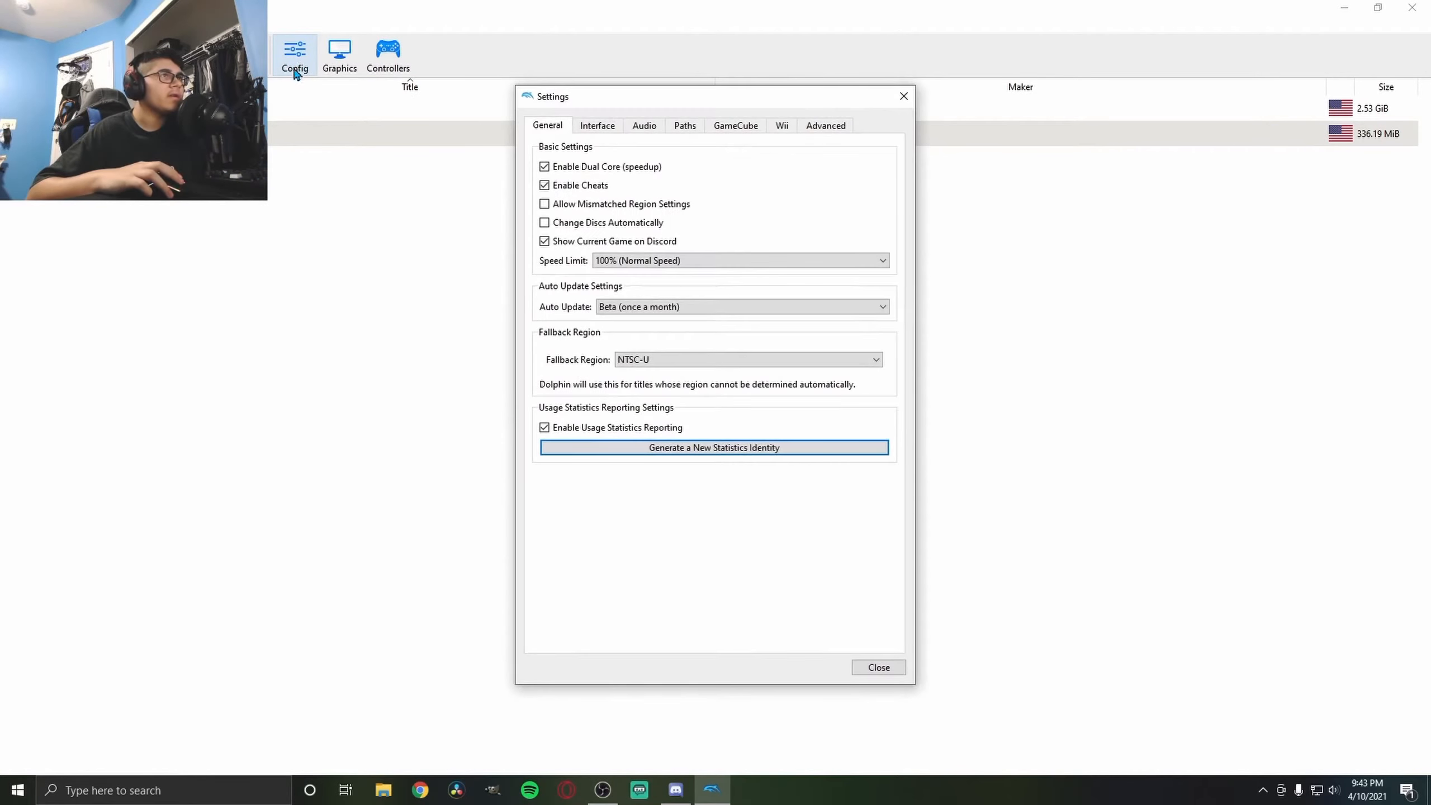
Confirm C:\DolphinGames is already a game path, cancel re-adding it, and close Settings
{"action": "left_click", "coordinate": [684, 125]}
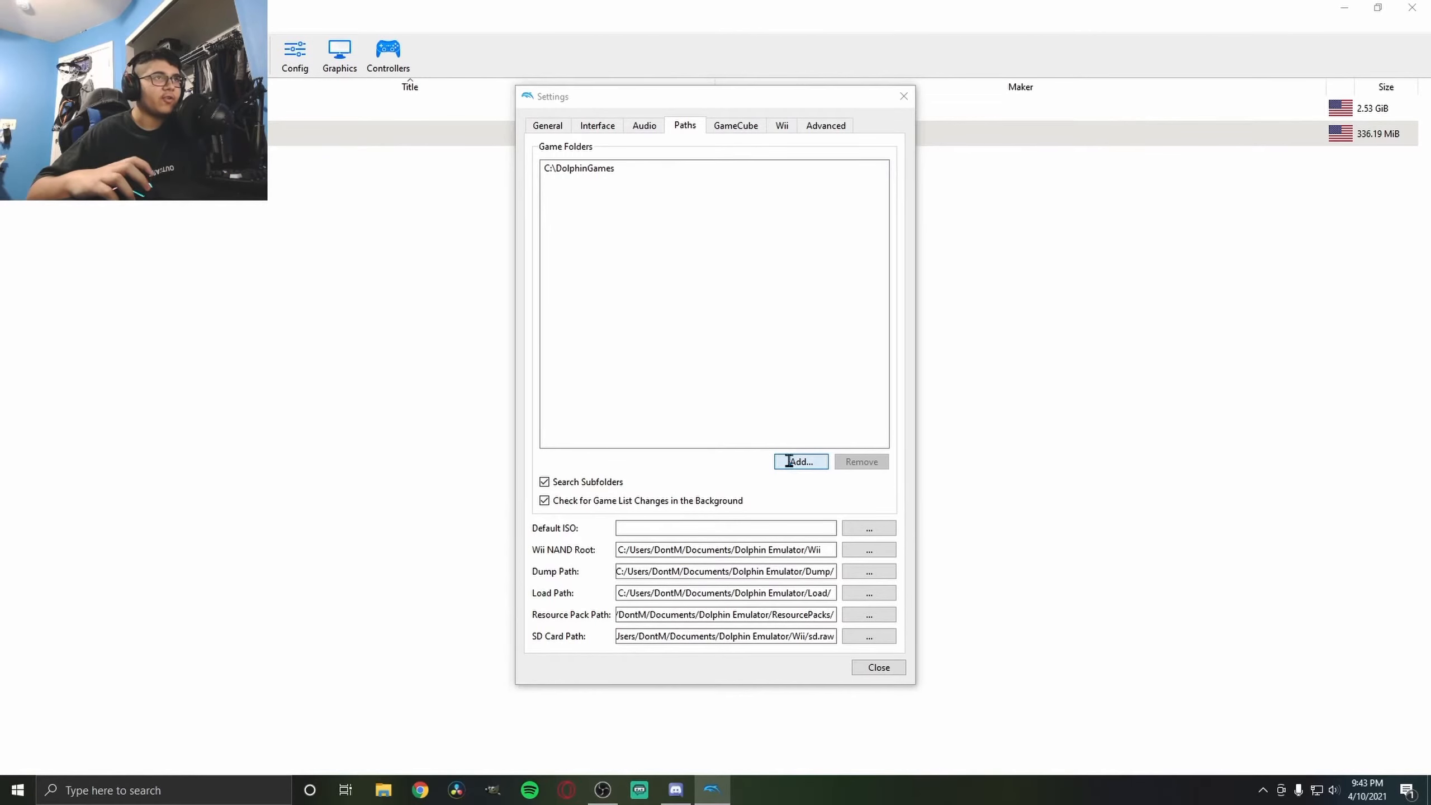
{"action": "left_click", "coordinate": [799, 460]}
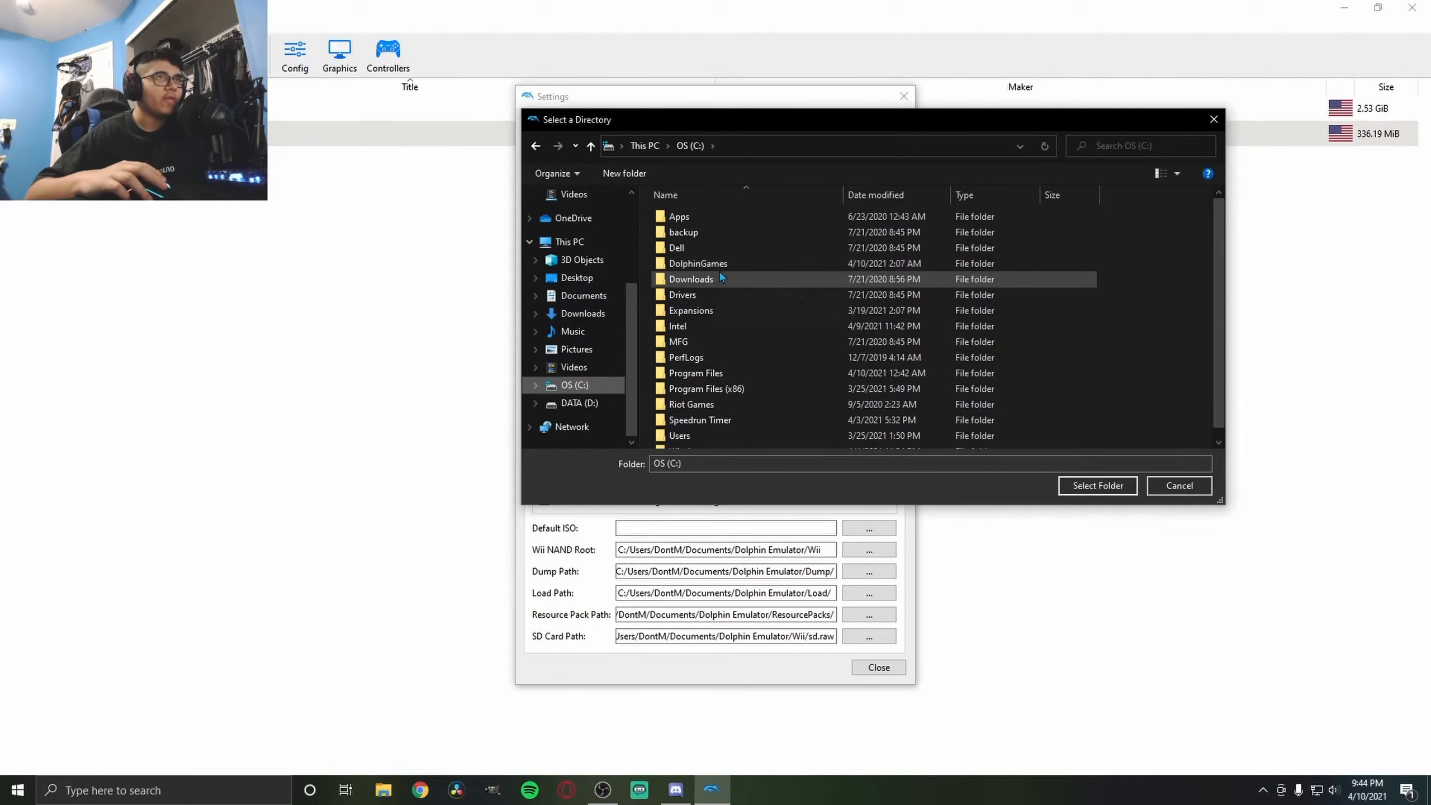
{"action": "double_click", "coordinate": [697, 263]}
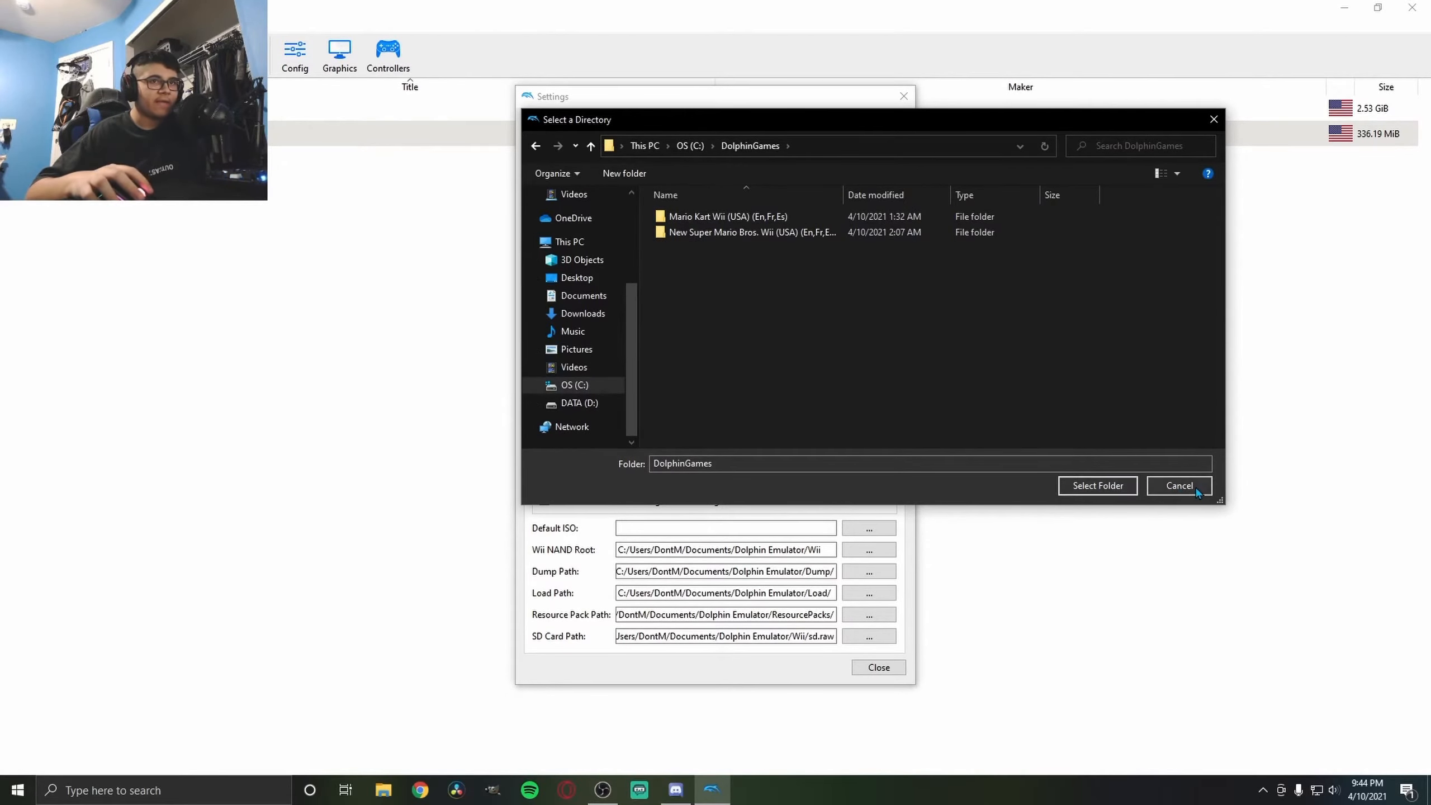
{"action": "left_click", "coordinate": [1096, 485]}
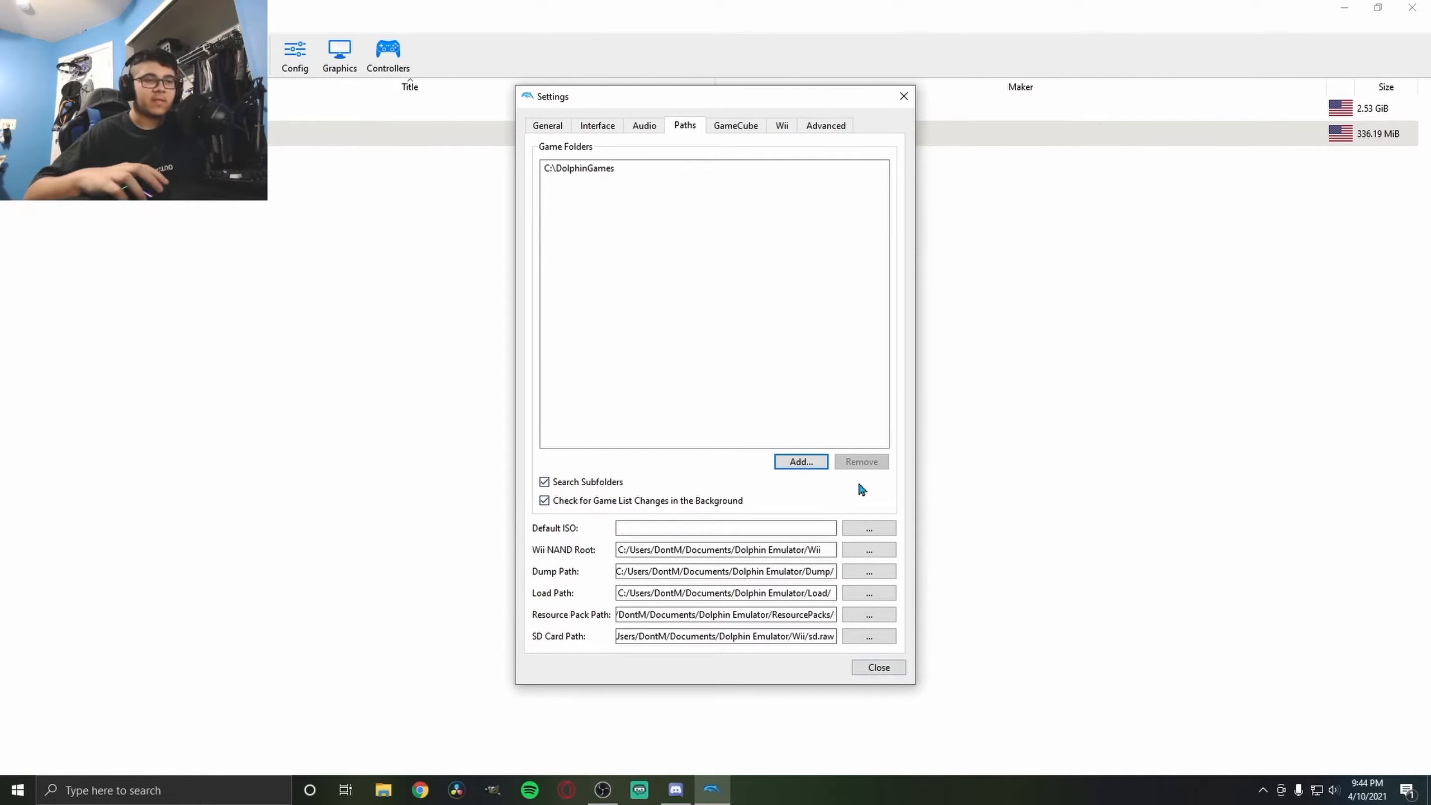
{"action": "left_click", "coordinate": [877, 666]}
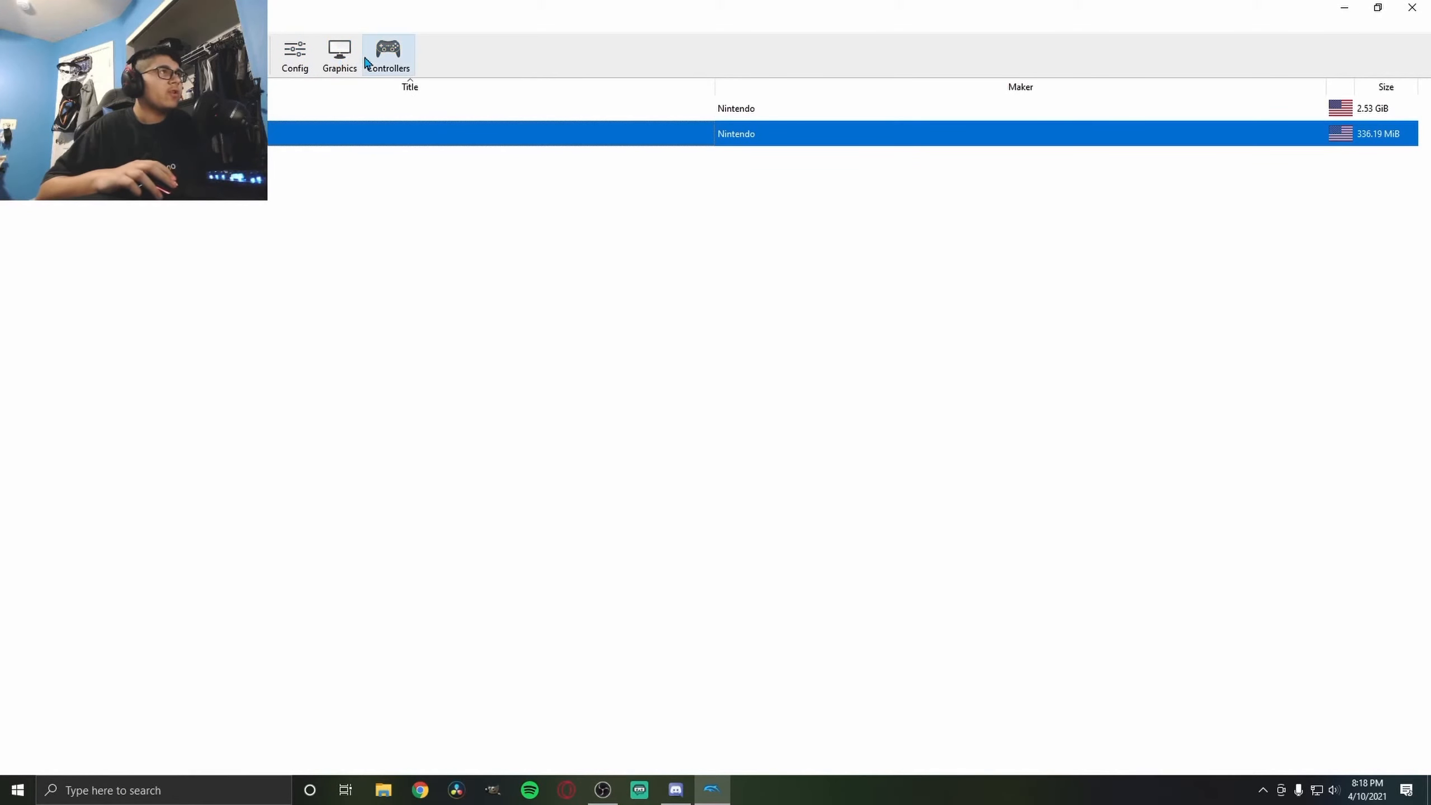
Start New Super Mario Bros. Wii and move right in the first level
{"action": "left_click", "coordinate": [339, 55]}
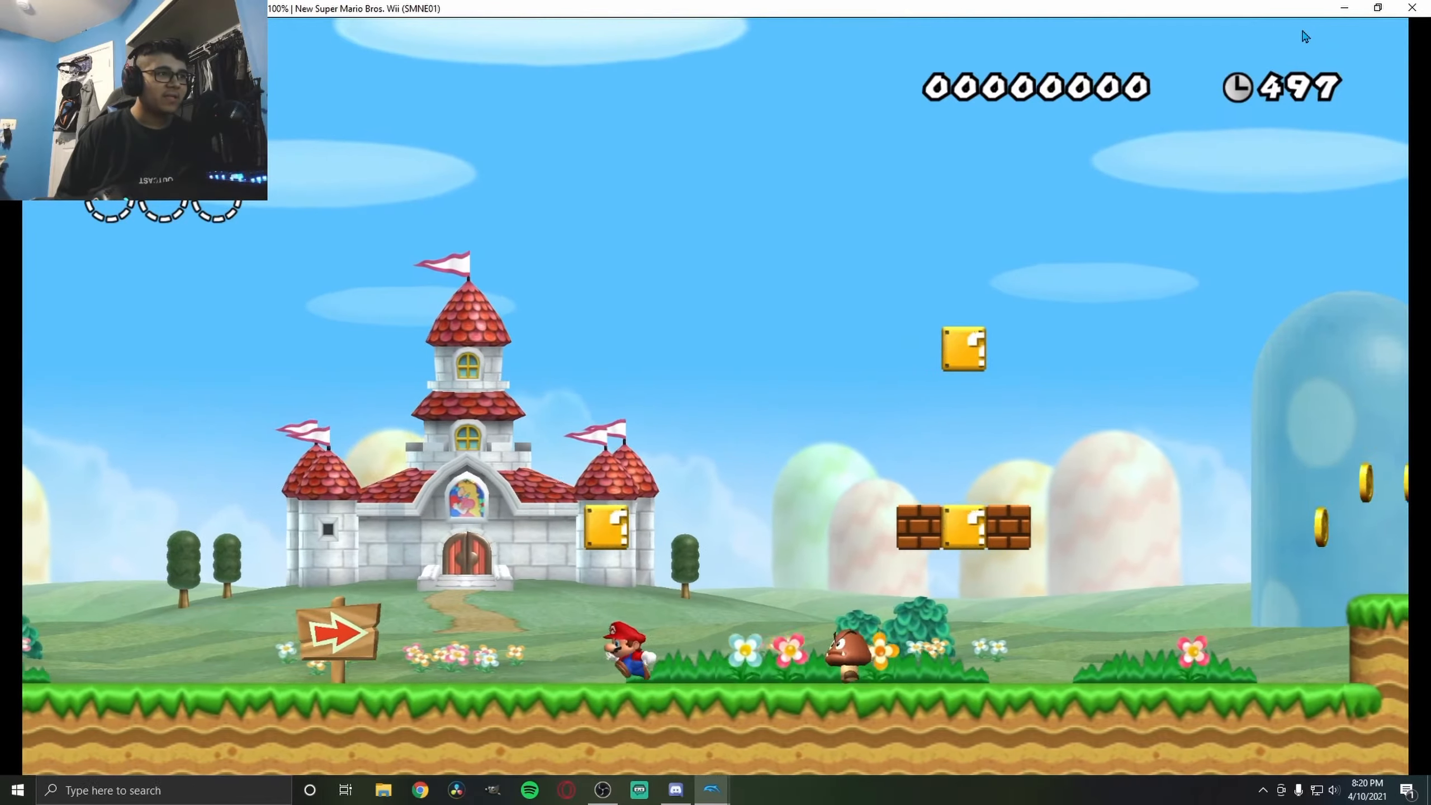
{"action": "key", "text": "Right"}
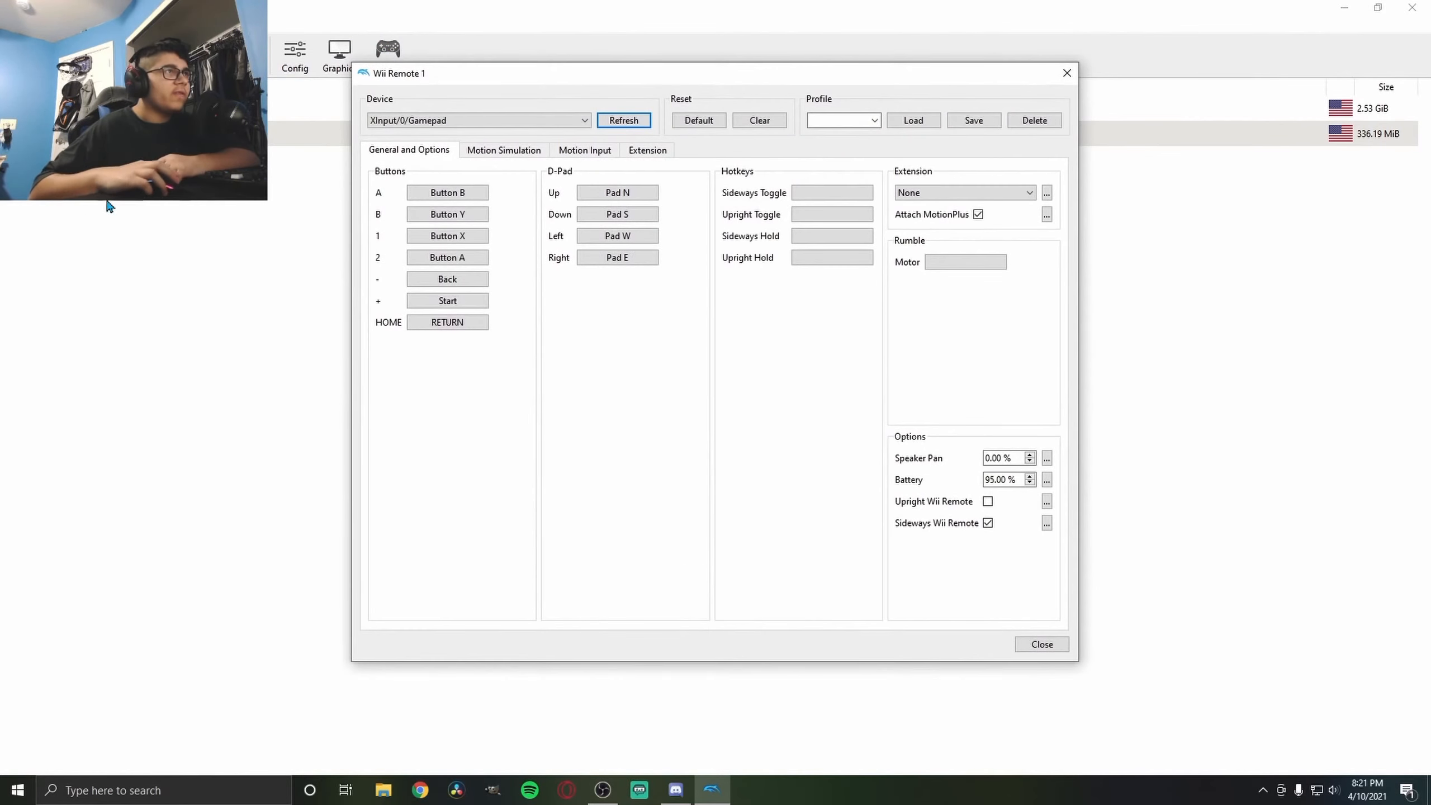
{"action": "mouse_move", "coordinate": [617, 192]}
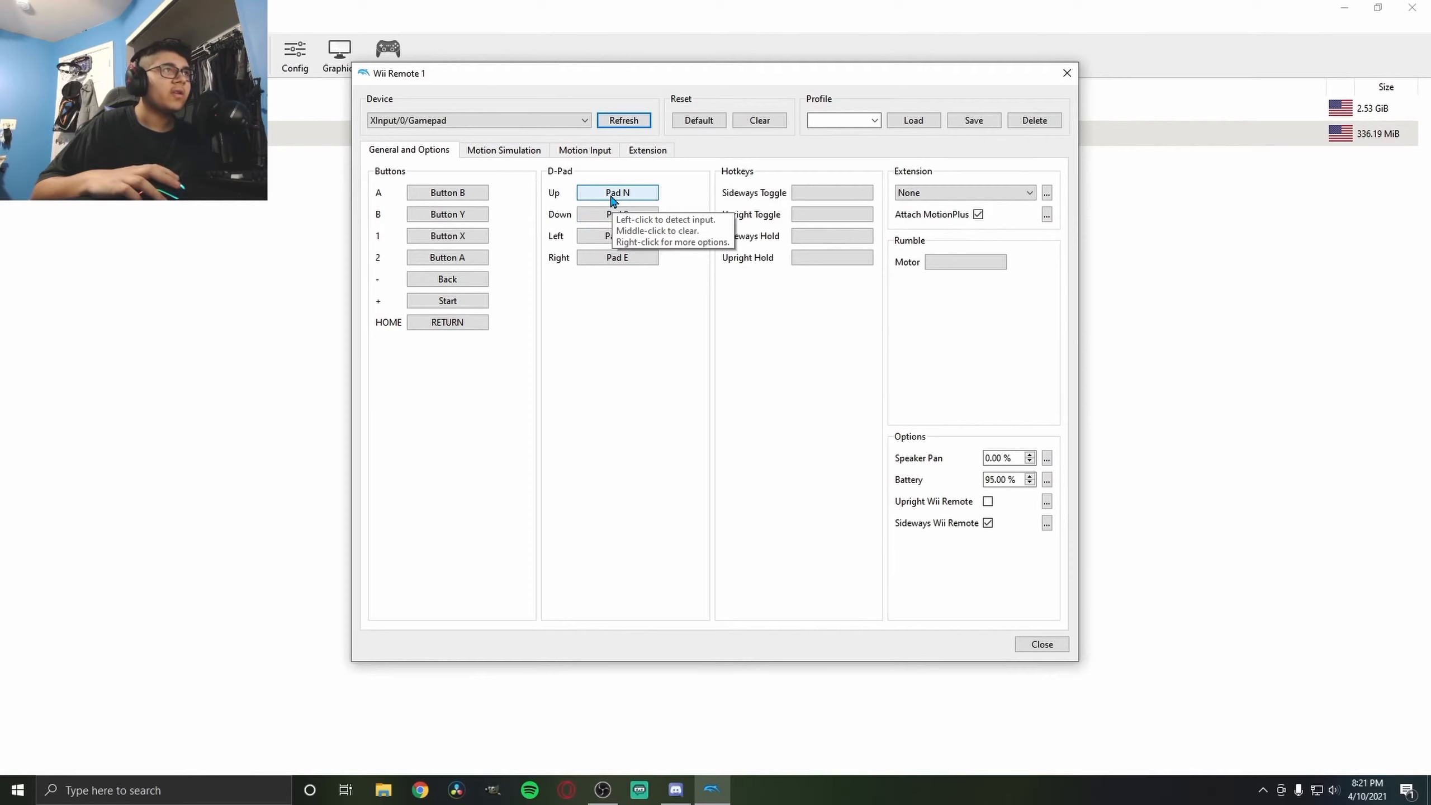
Bind Wii Remote 1 D-pad Up, Down and Left to the left stick, then close Controller Settings
{"action": "left_click", "coordinate": [617, 192]}
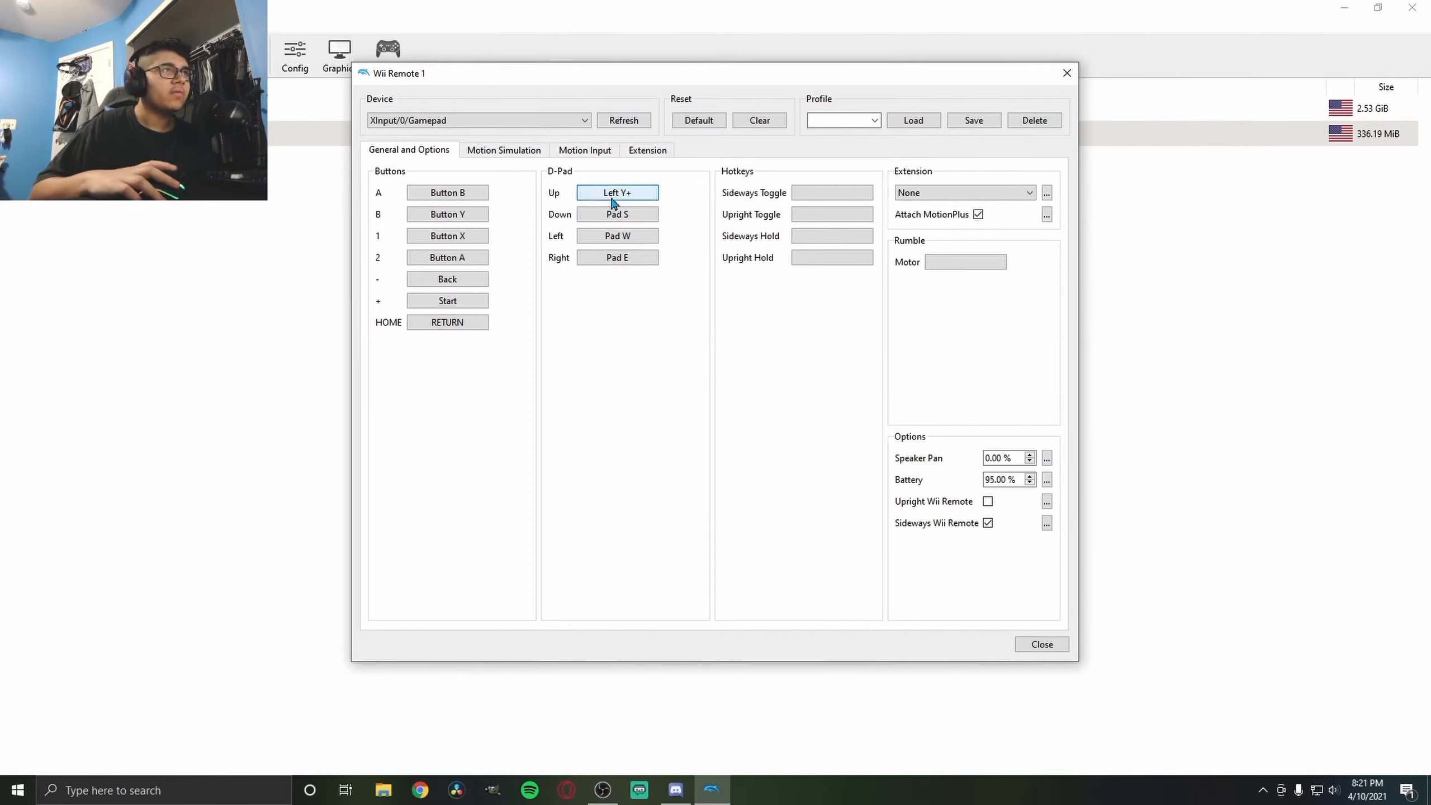
{"action": "left_click", "coordinate": [617, 213]}
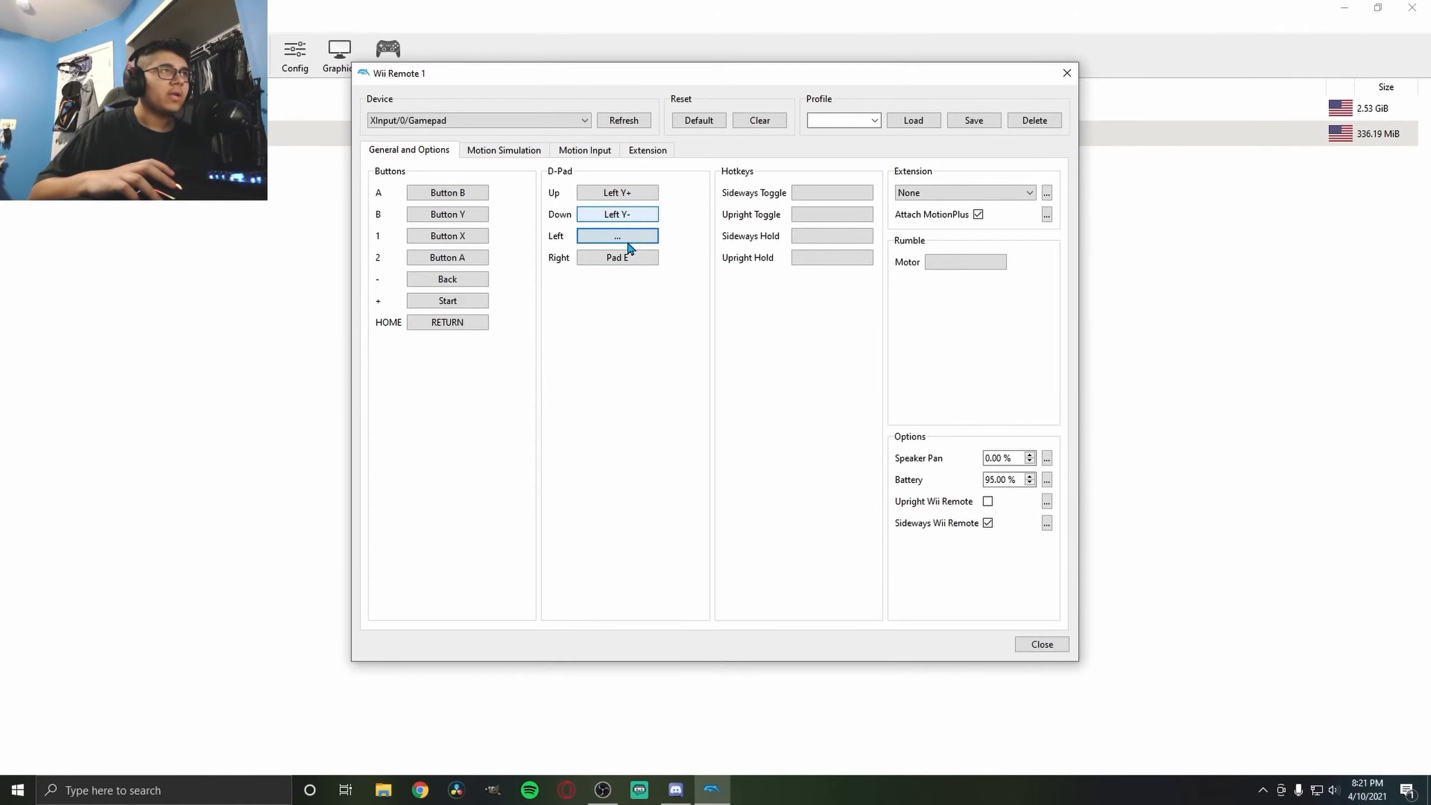
{"action": "left_click", "coordinate": [617, 235]}
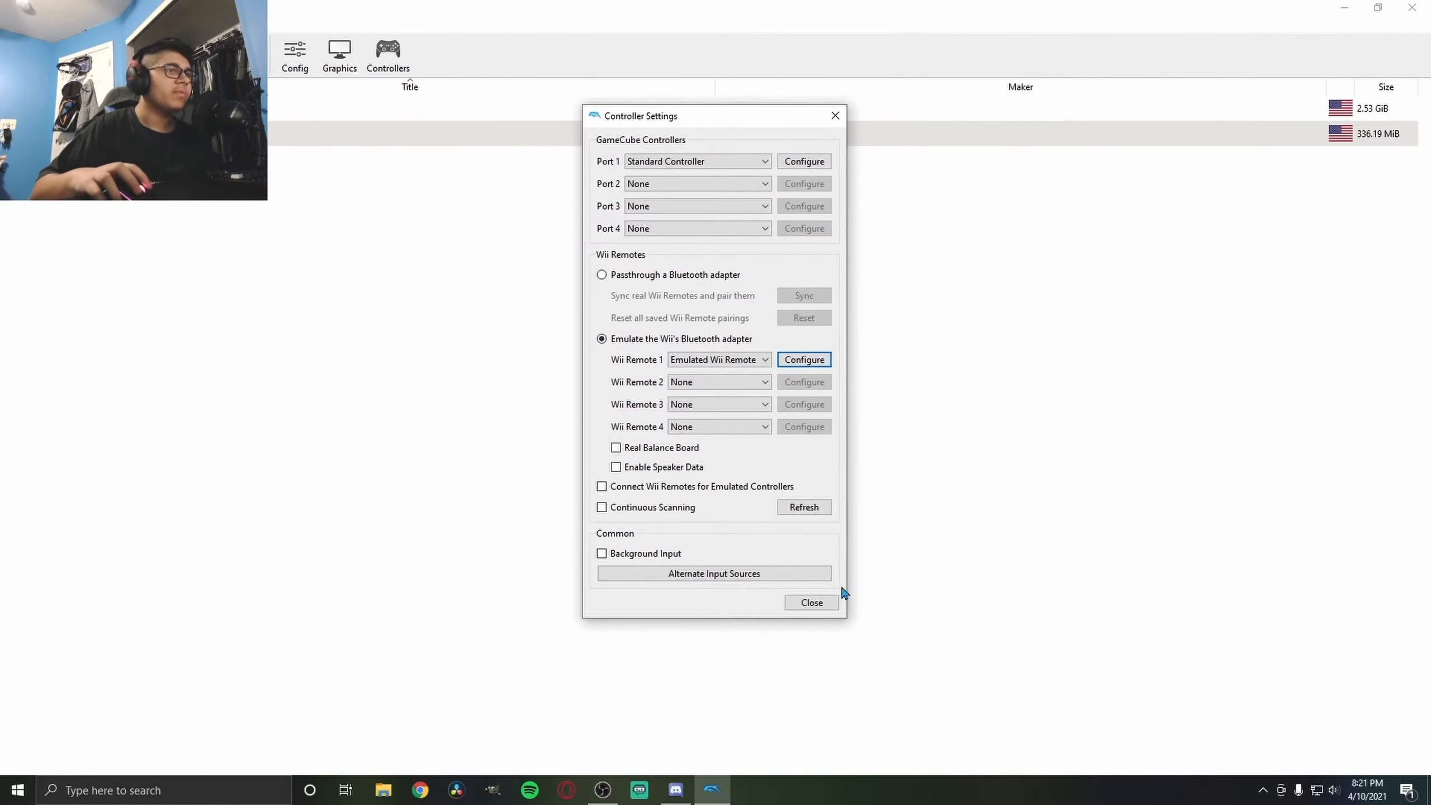
{"action": "left_click", "coordinate": [809, 602]}
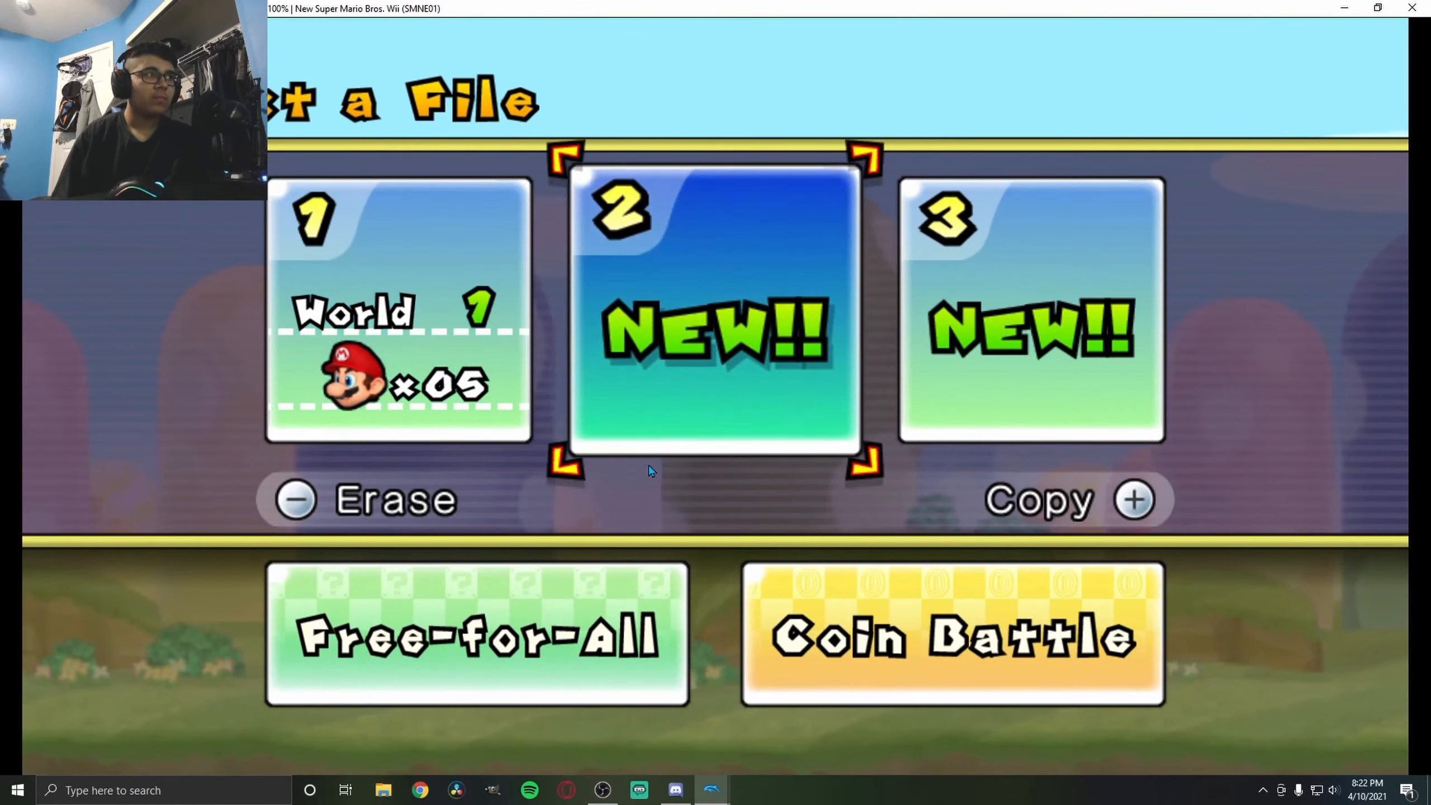